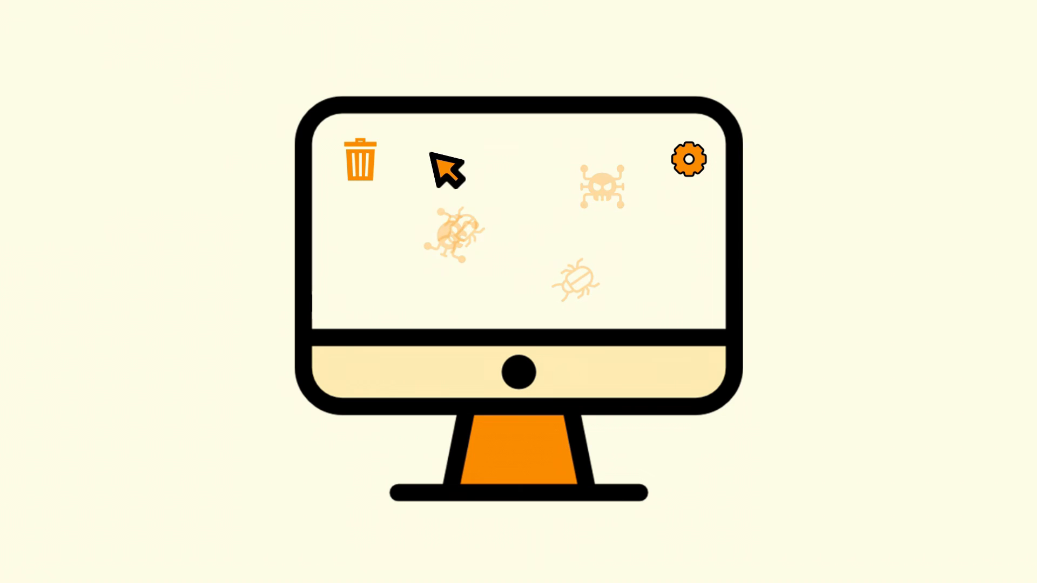
# Step: Let the intro animation finish until the desktop with the FTP title overlay appears
pyautogui.click(689, 160)
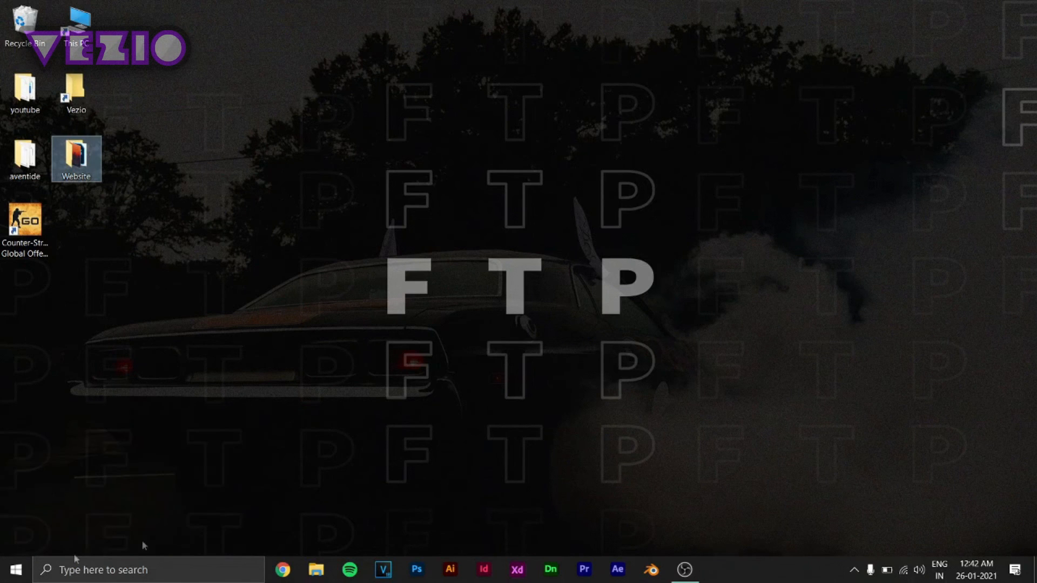
# Step: Run cleanmgr from the Run box, correcting the mistyped 'cleammgr' first
pyautogui.click(13, 570)
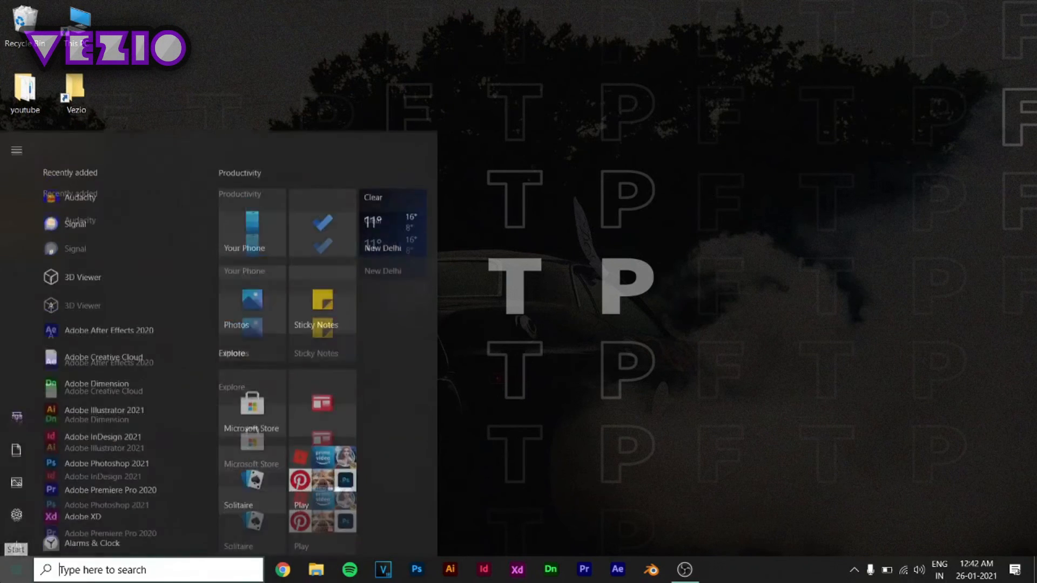
pyautogui.write('run')
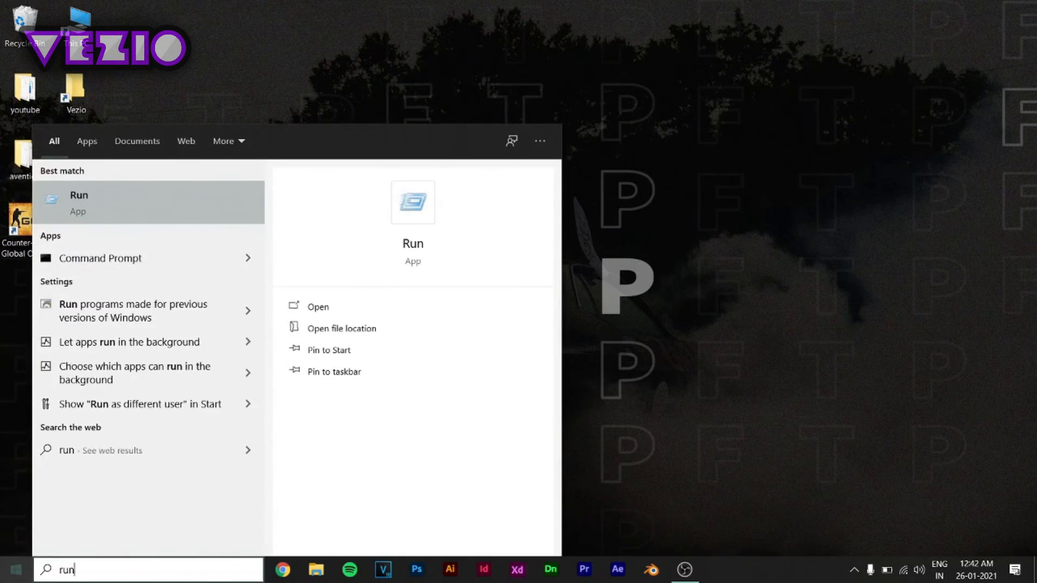
pyautogui.click(317, 307)
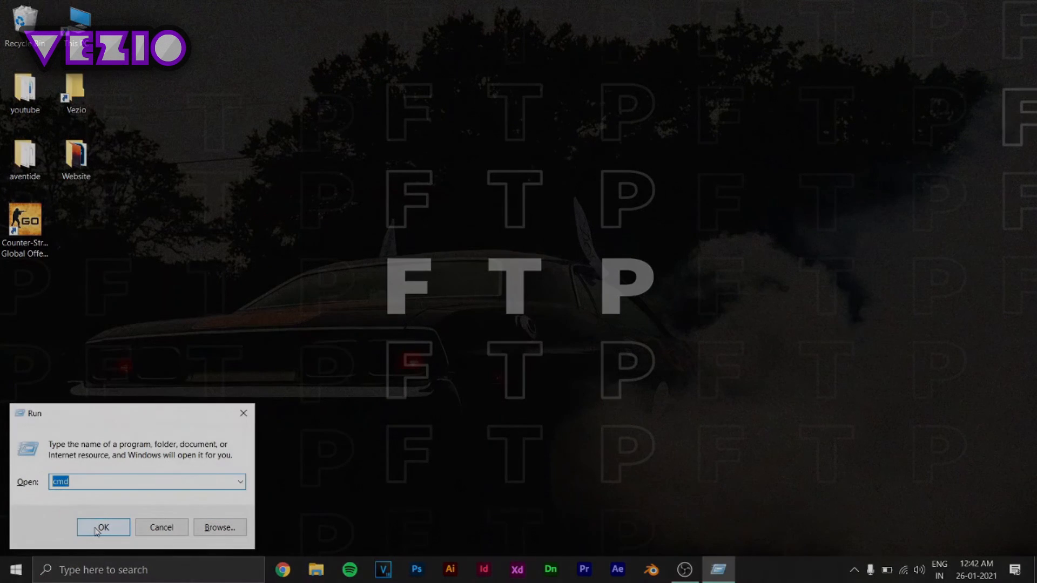
pyautogui.write('cleammgr')
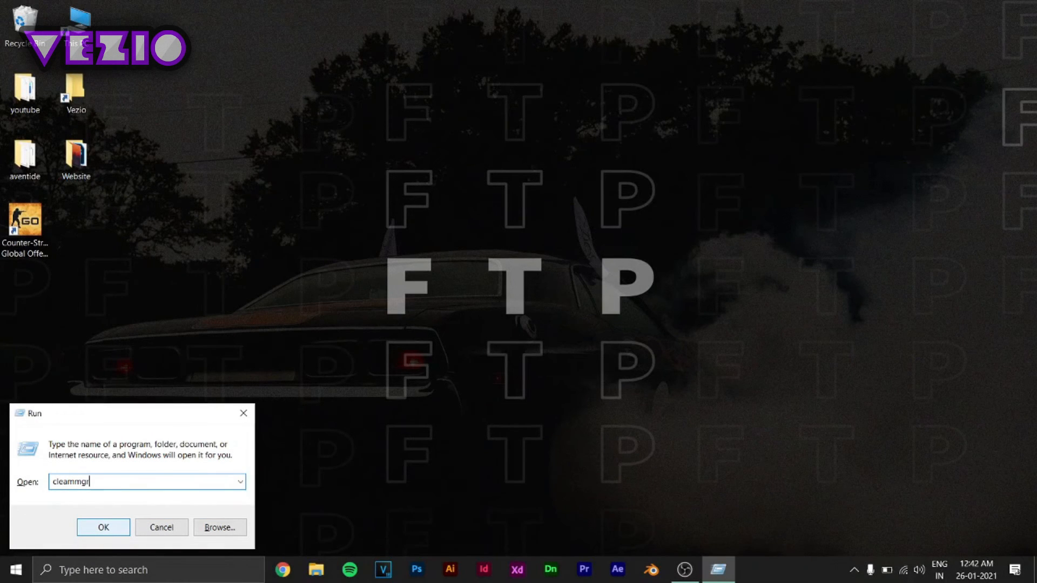
pyautogui.tripleClick(145, 481)
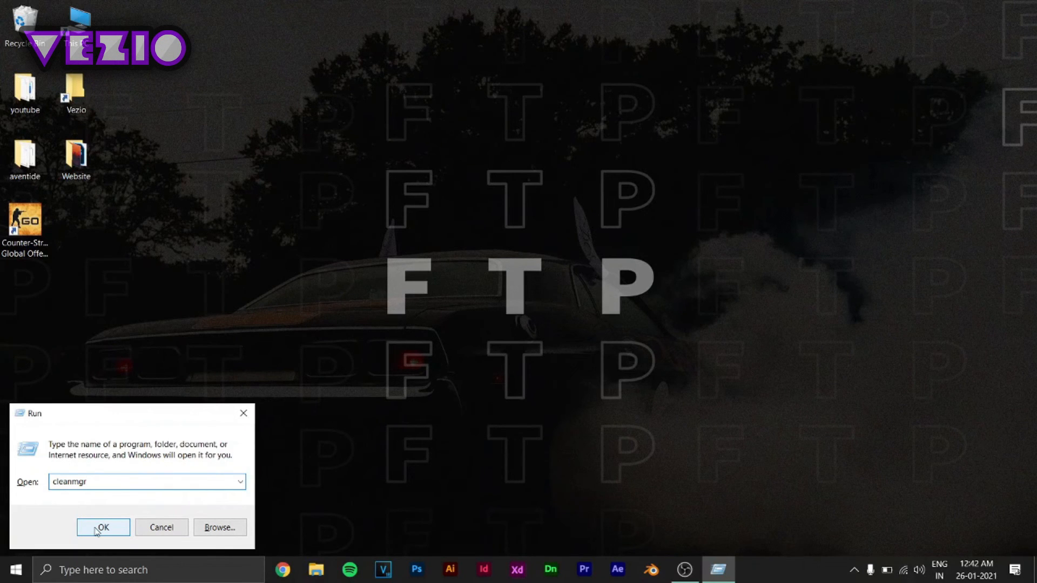
pyautogui.click(103, 528)
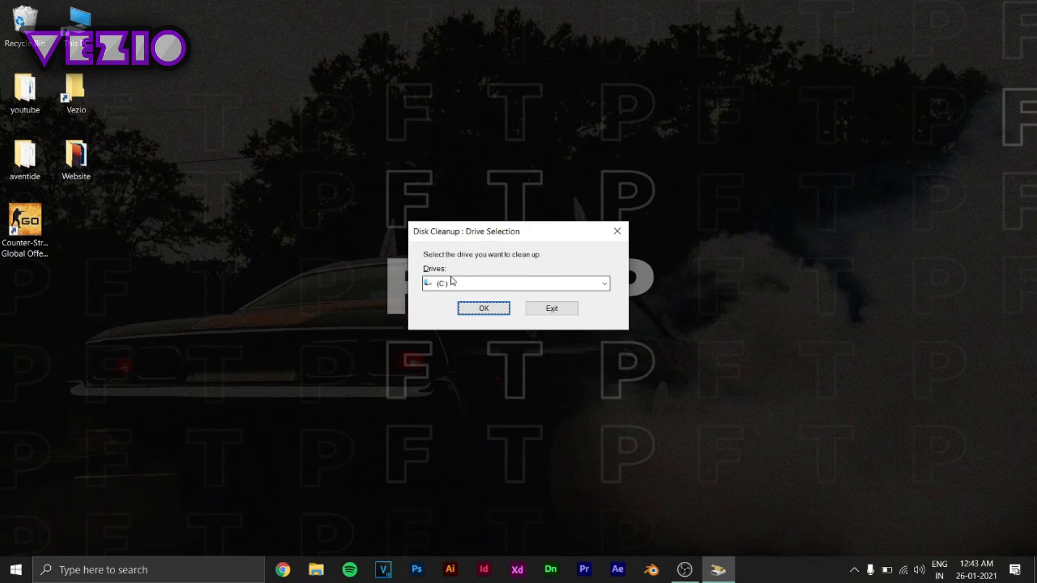
pyautogui.moveTo(566, 271)
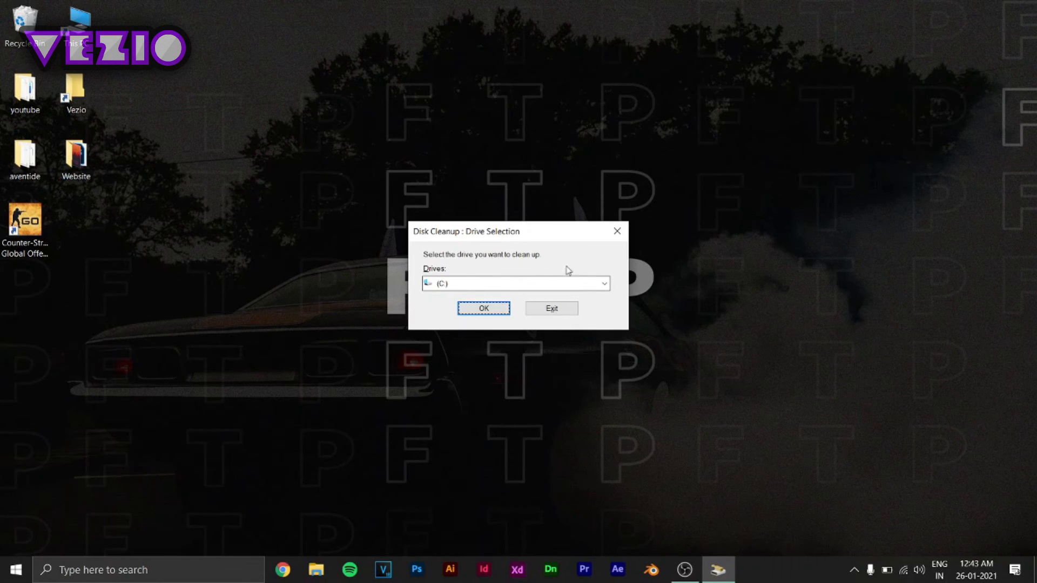
# Step: Select drive C: in the Drives list and confirm it for cleanup
pyautogui.click(601, 283)
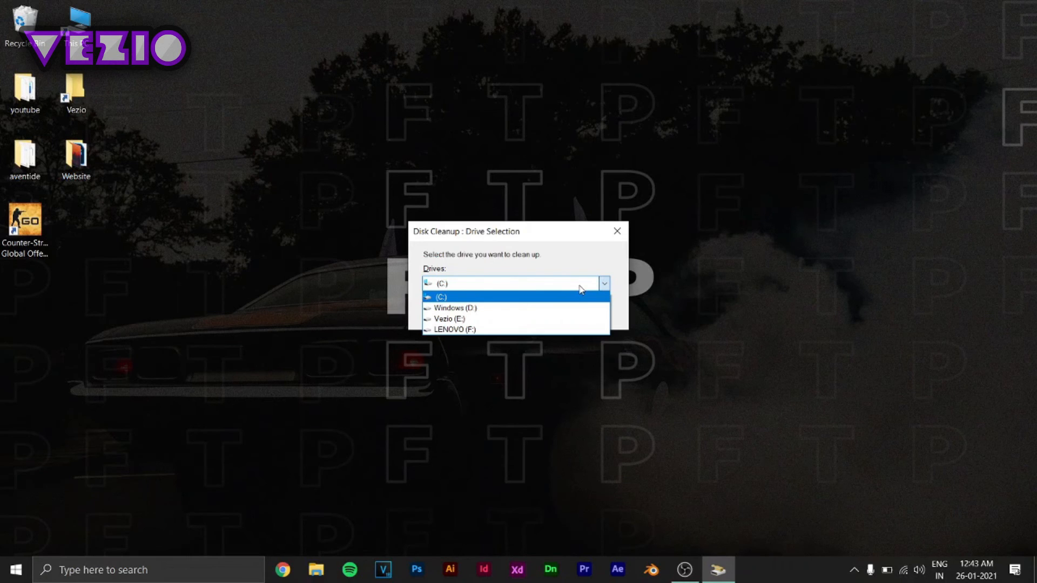
pyautogui.moveTo(562, 289)
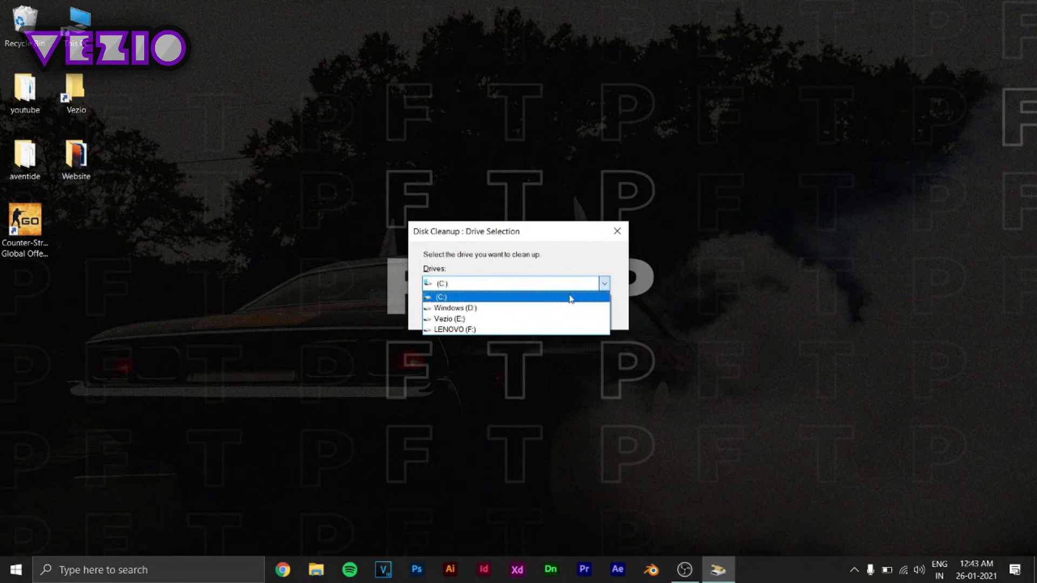
pyautogui.moveTo(590, 299)
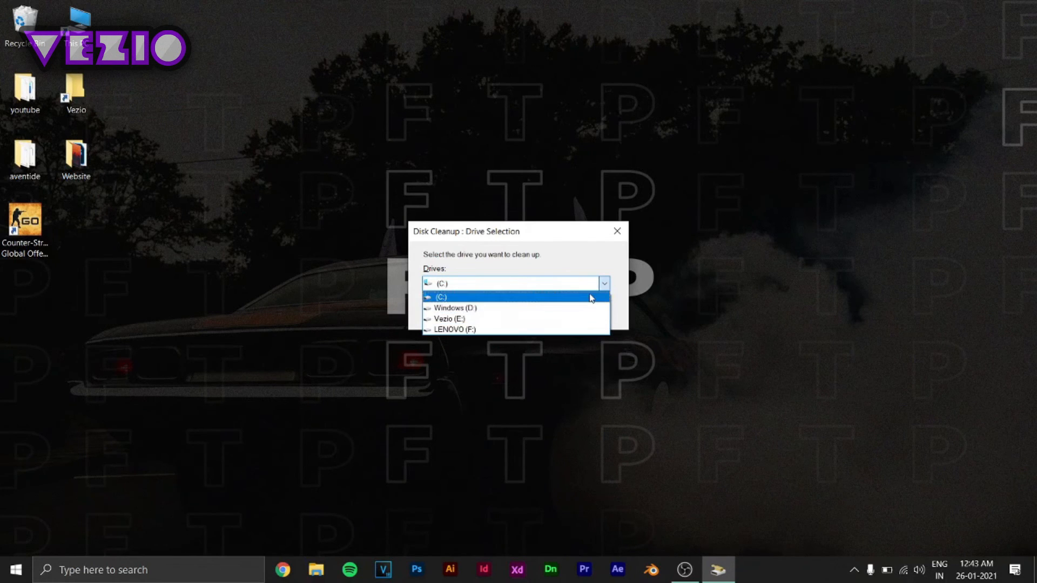
pyautogui.moveTo(568, 309)
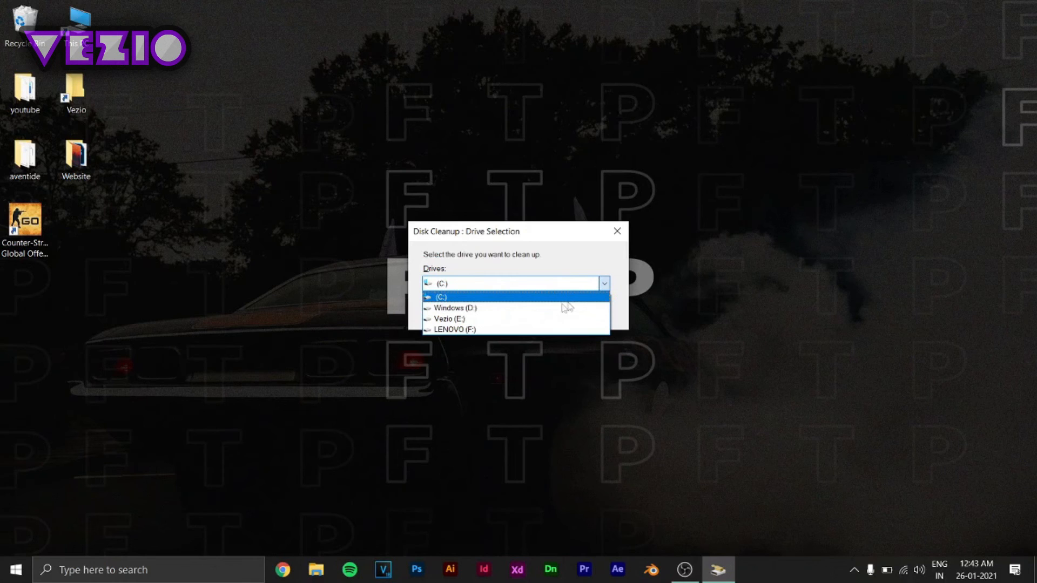
pyautogui.moveTo(559, 305)
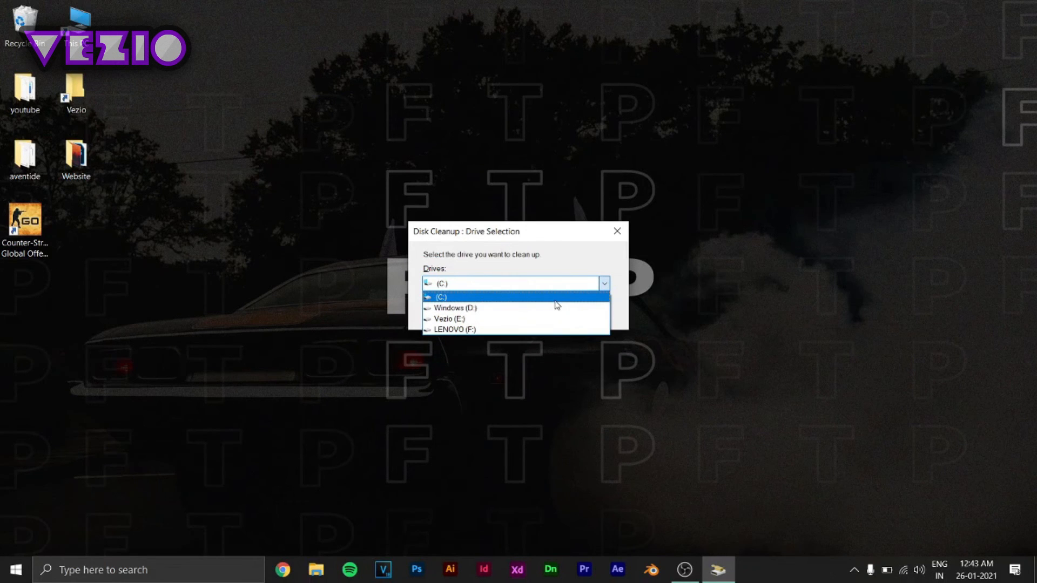
pyautogui.moveTo(549, 298)
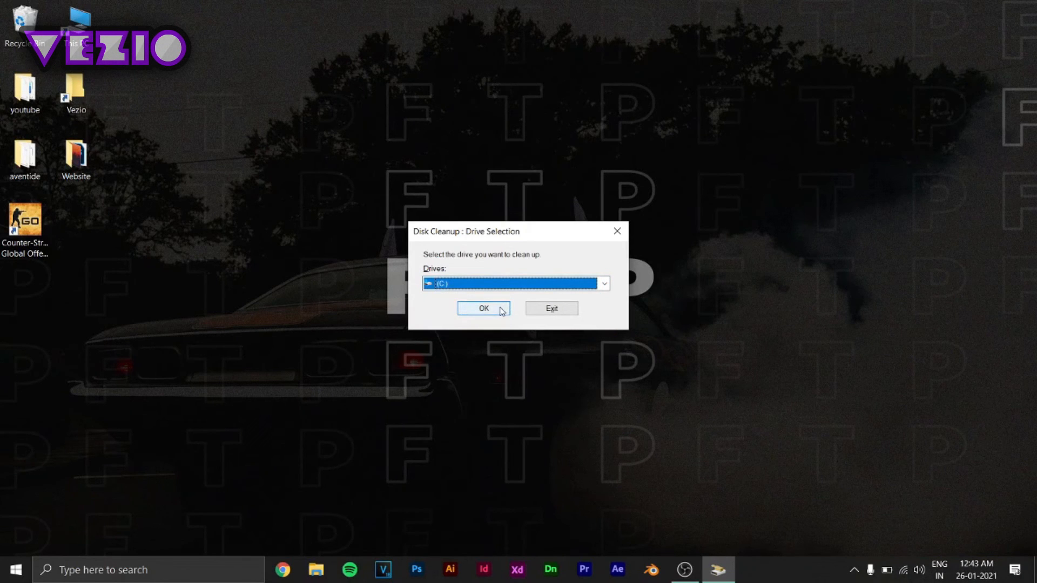
pyautogui.click(483, 309)
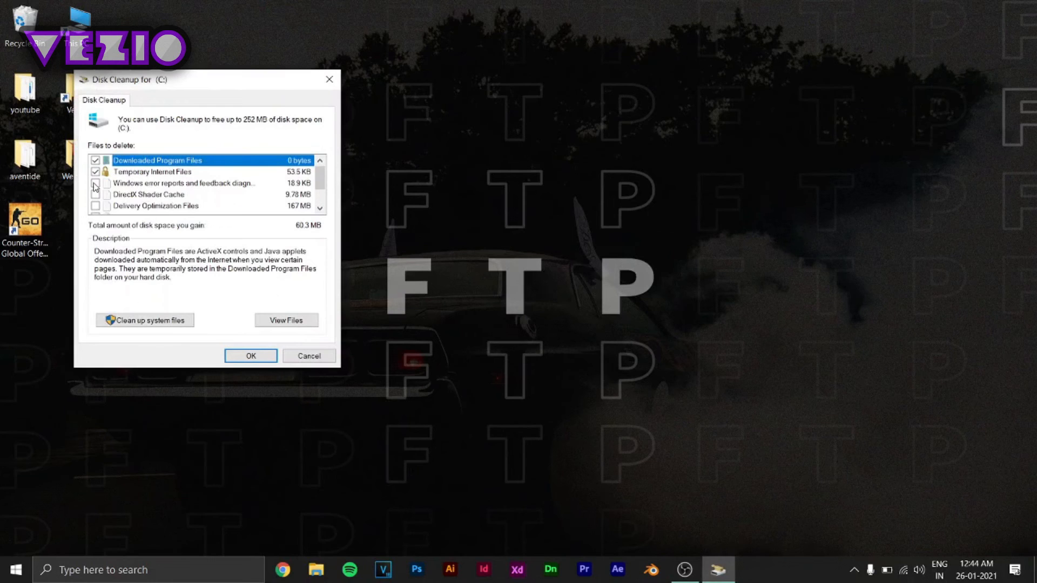
# Step: Tick Thumbnails and Recycle Bin, then permanently delete the selected files on C: (about 252 MB)
pyautogui.scroll(-3)
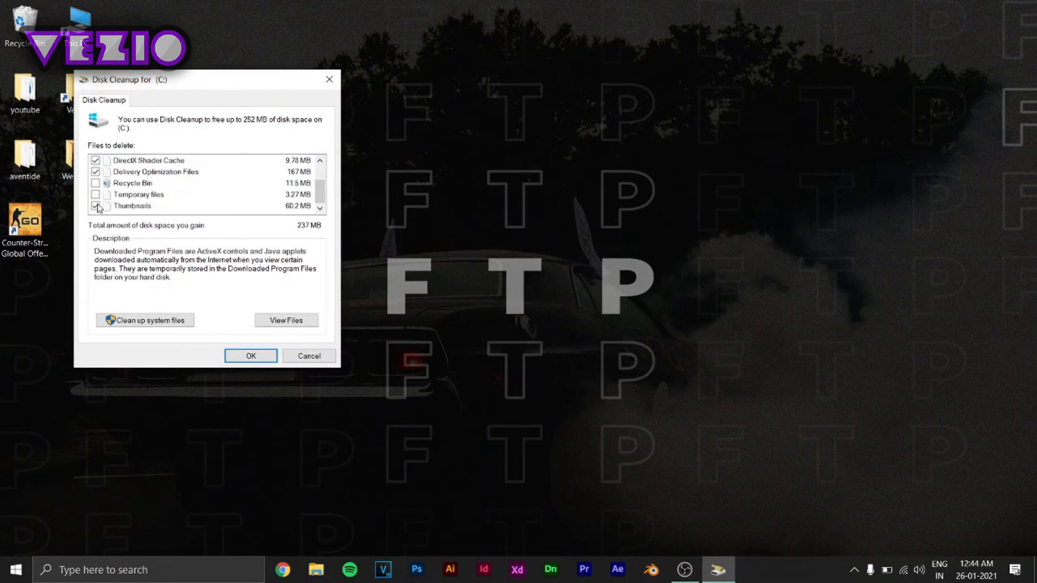
pyautogui.click(96, 194)
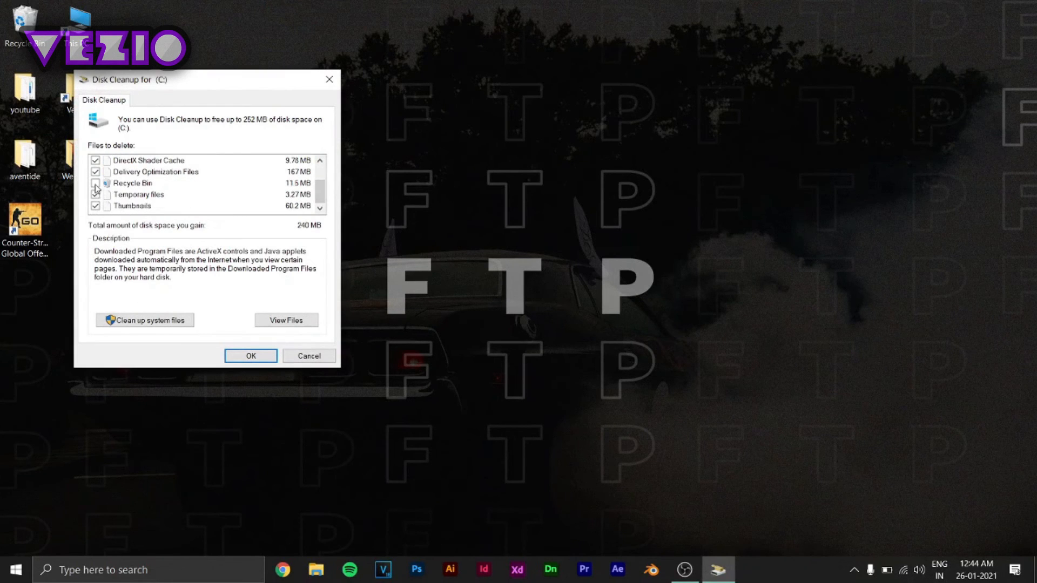
pyautogui.click(95, 183)
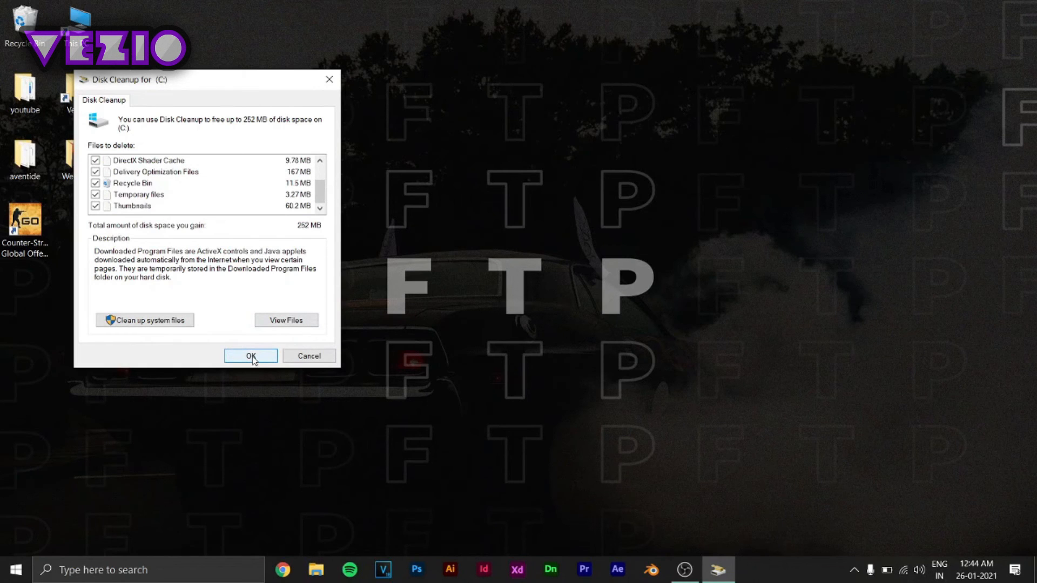
pyautogui.click(251, 356)
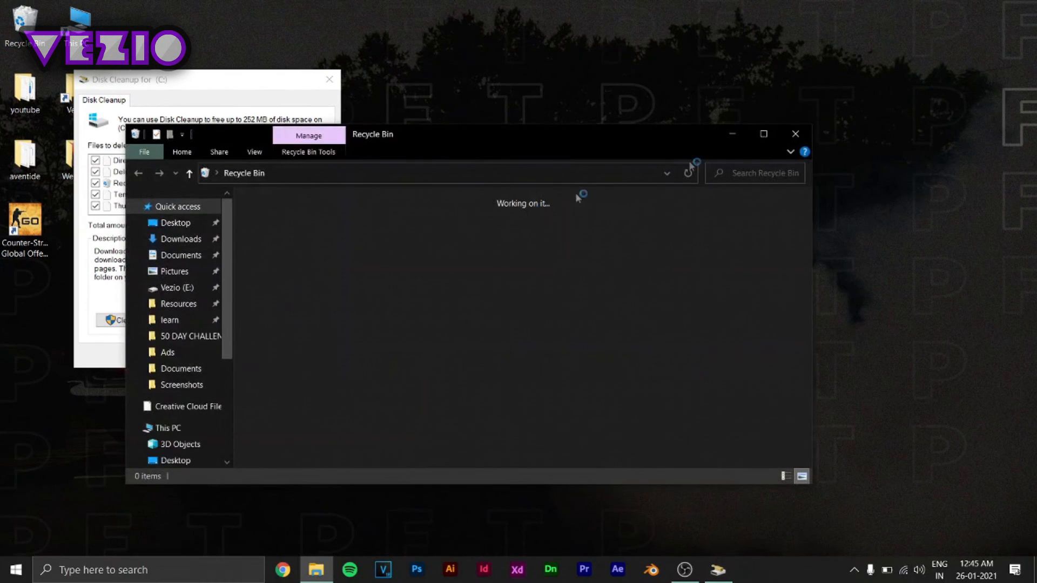
pyautogui.moveTo(796, 134)
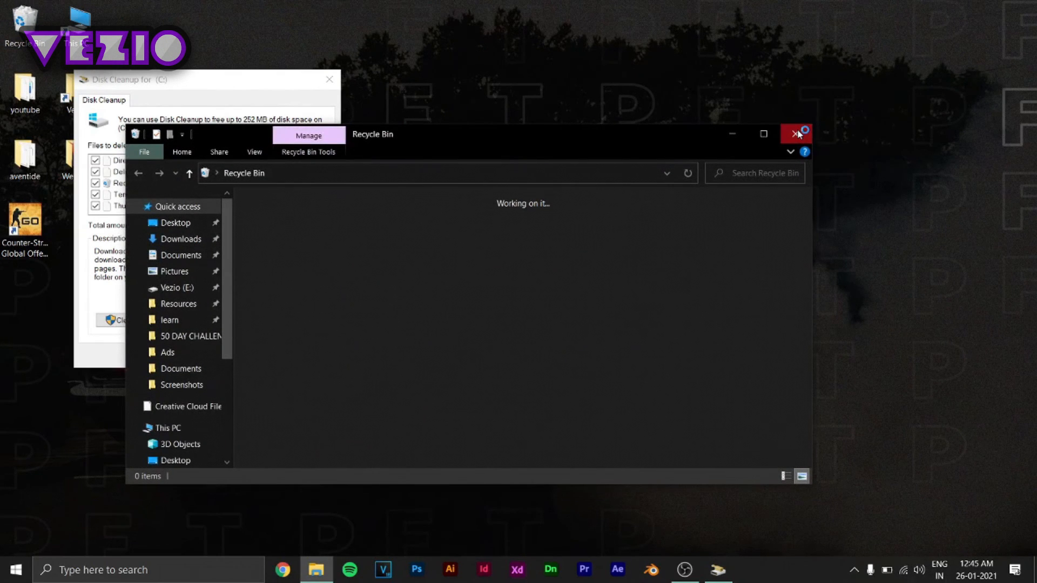
pyautogui.click(796, 133)
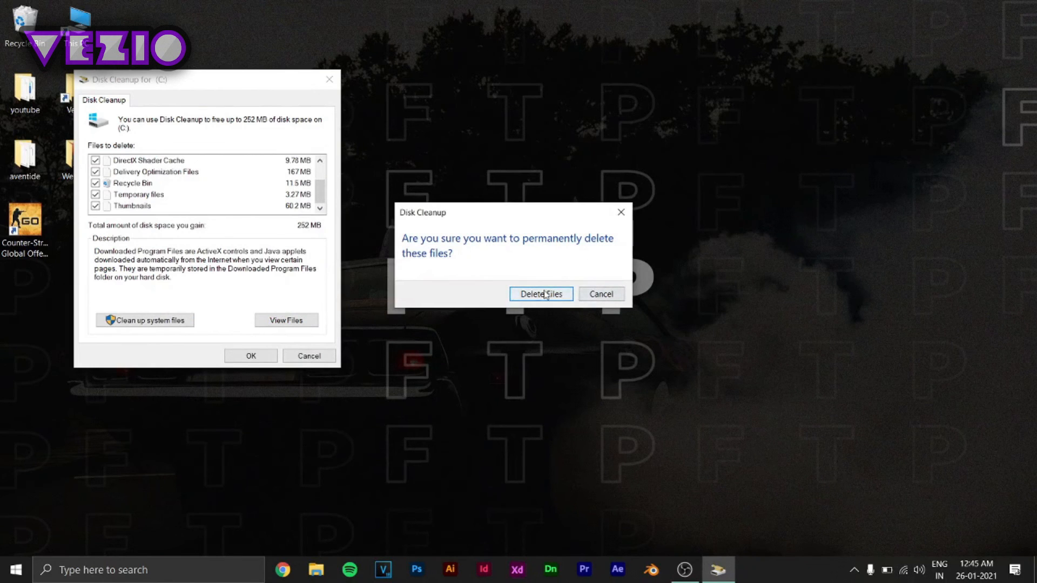
pyautogui.click(540, 293)
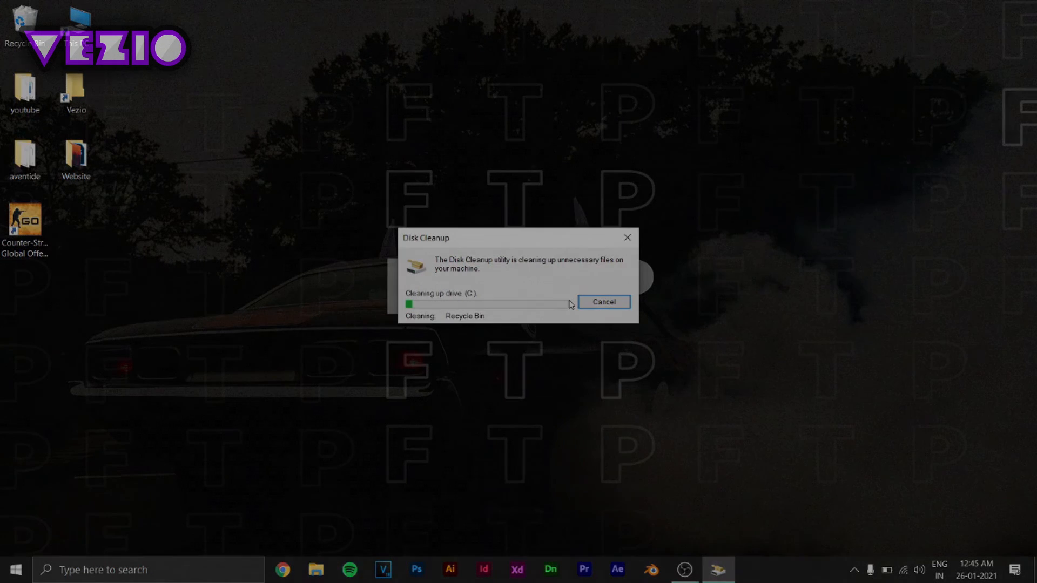
pyautogui.click(603, 302)
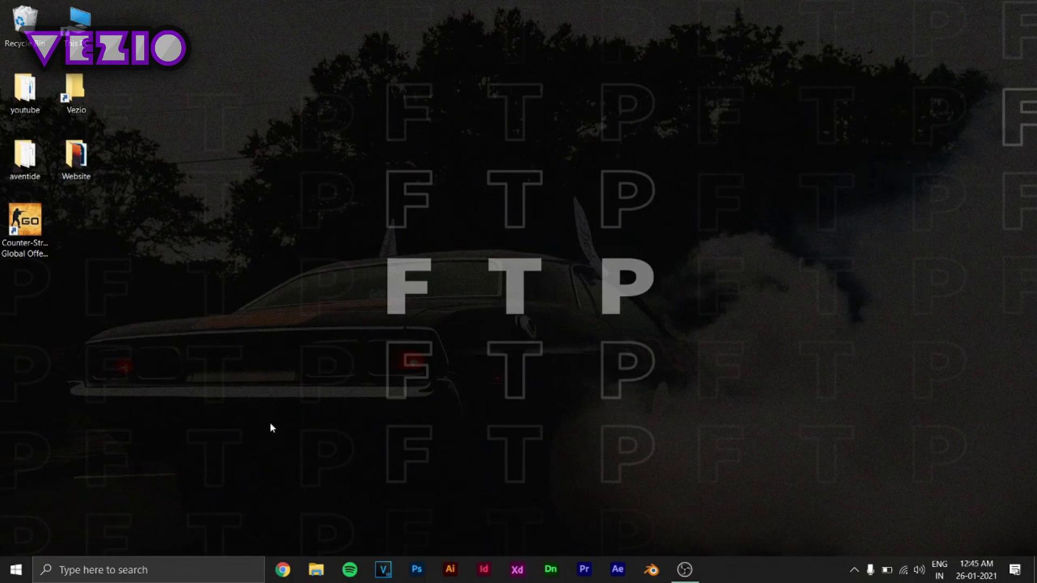
# Step: Run 'prefetch' from the Win+R box to open C:\Windows\Prefetch
pyautogui.press('Win+r')
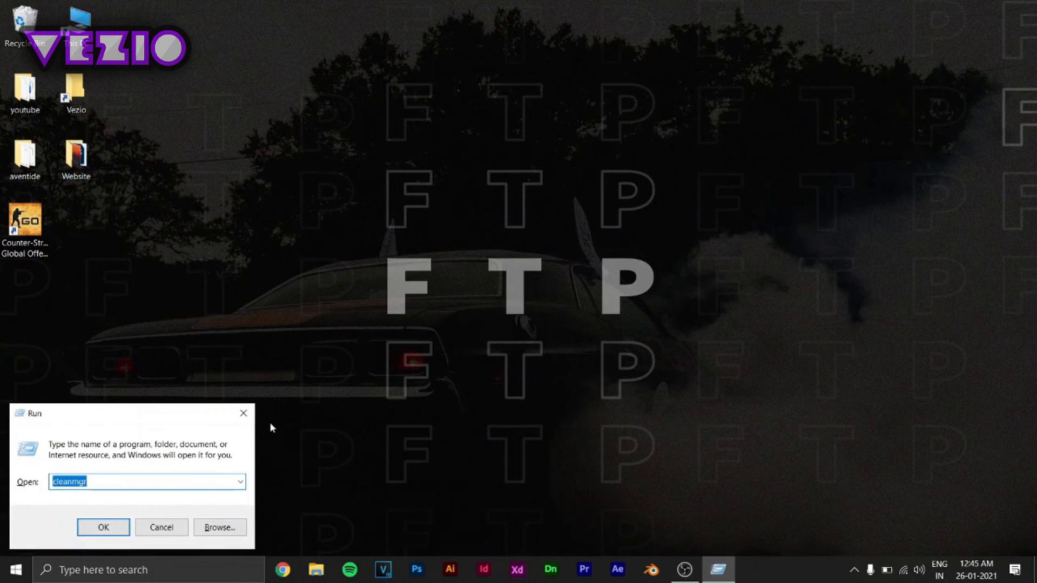
pyautogui.write('p')
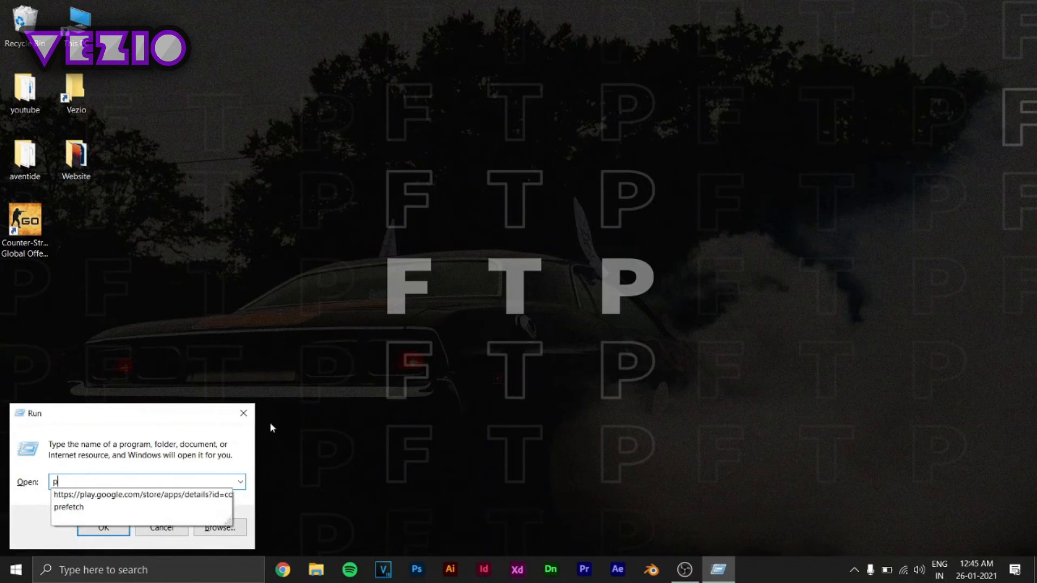
pyautogui.write('refetch')
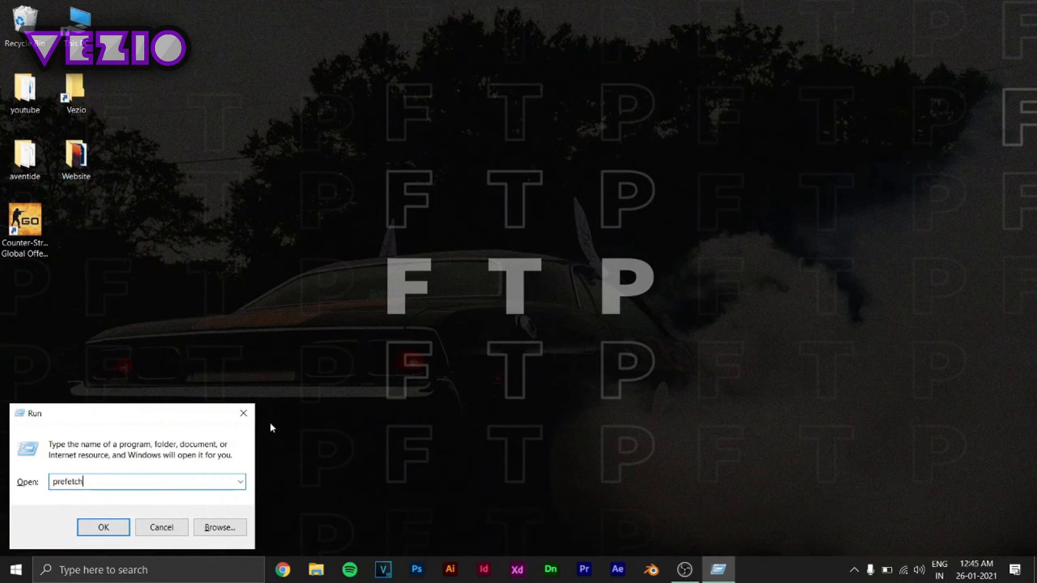
pyautogui.click(104, 527)
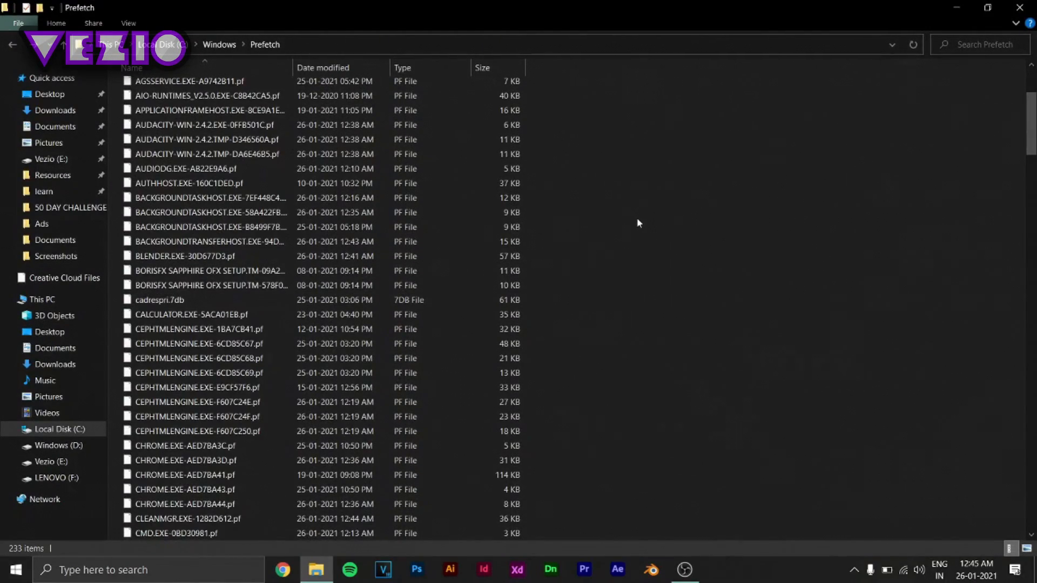
# Step: Select and delete all Prefetch files, skipping the one still in use
pyautogui.scroll(3)
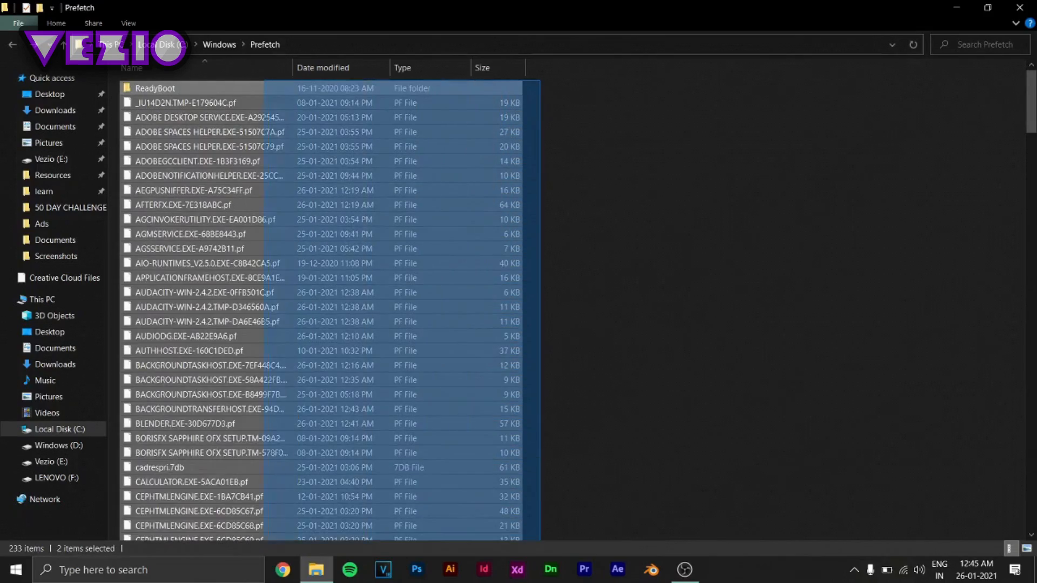
pyautogui.scroll(-3)
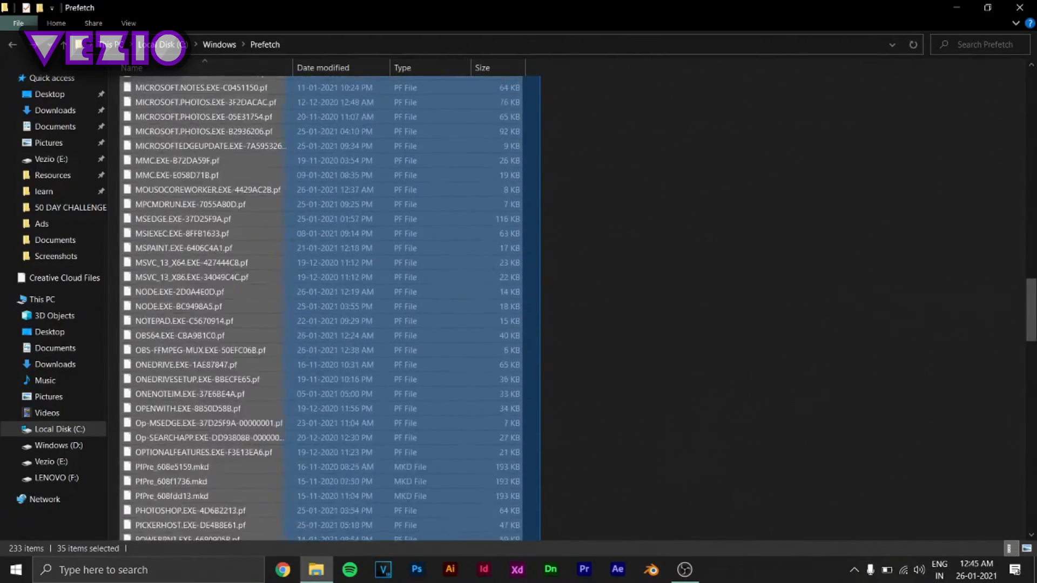
pyautogui.press('ctrl+a')
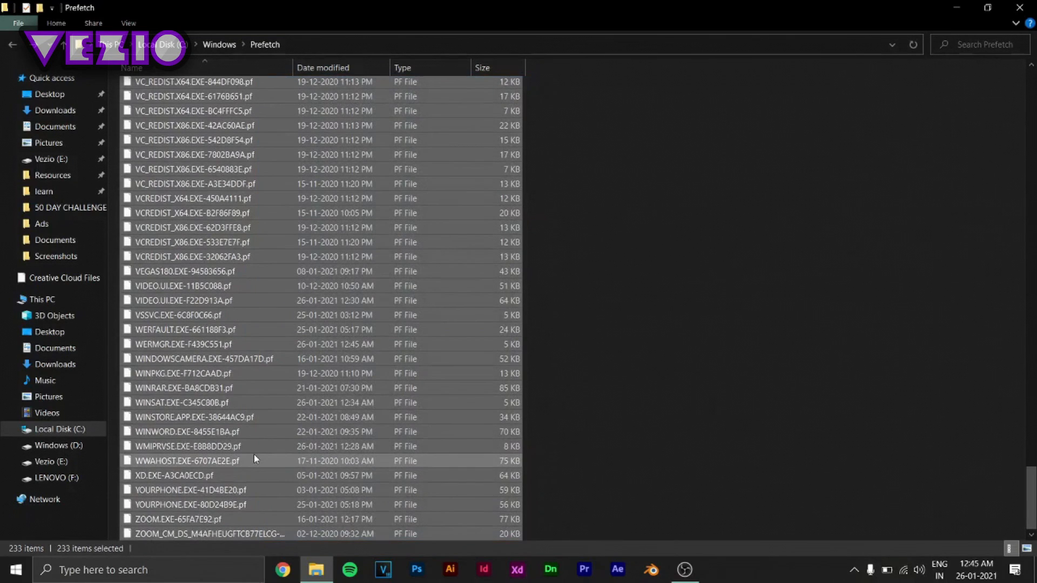
pyautogui.moveTo(255, 460)
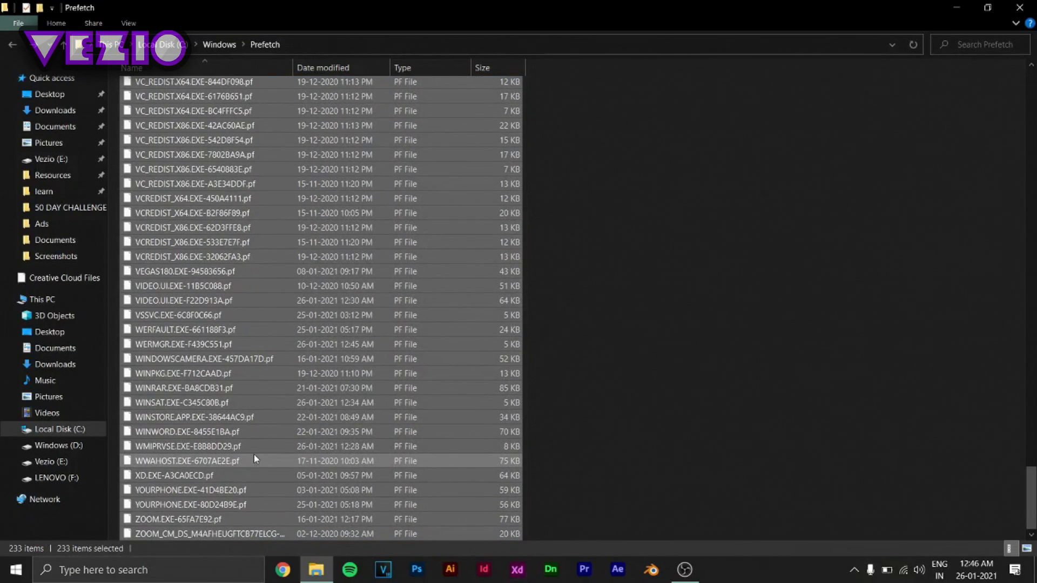
pyautogui.press('Delete')
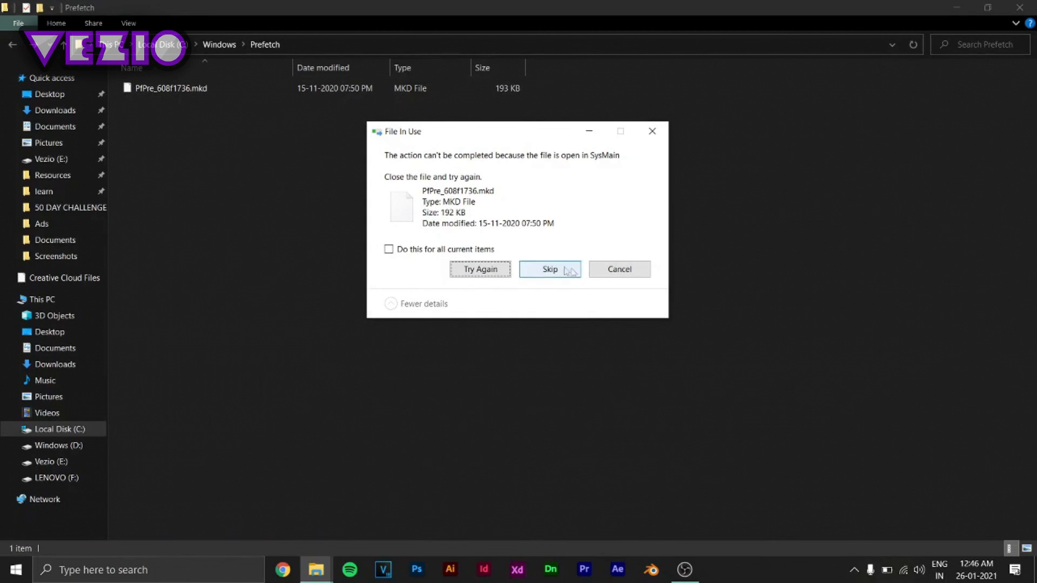
pyautogui.click(550, 269)
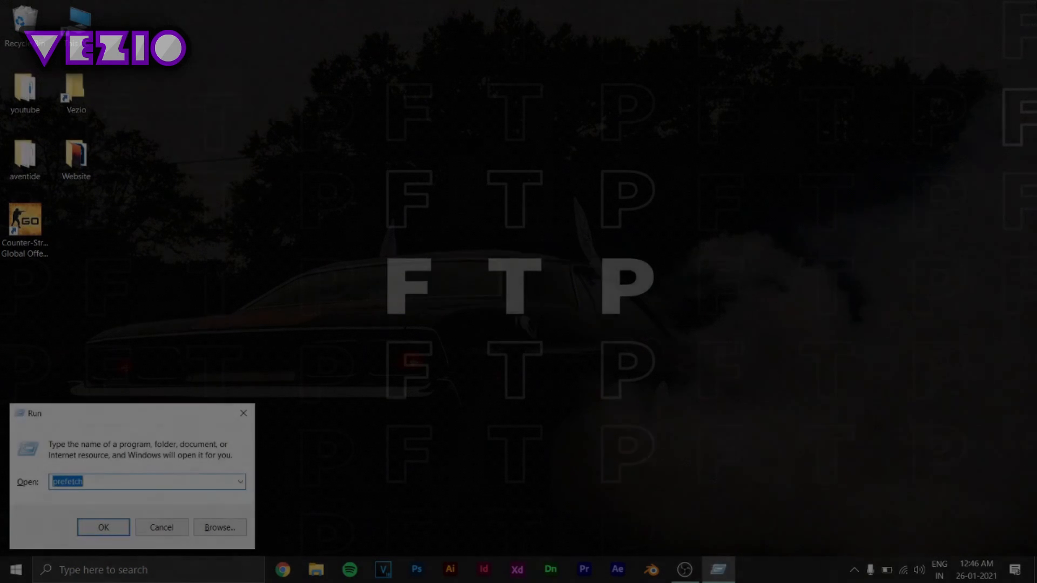
# Step: Submit the 'tree' command in the Run box
pyautogui.write('tree')
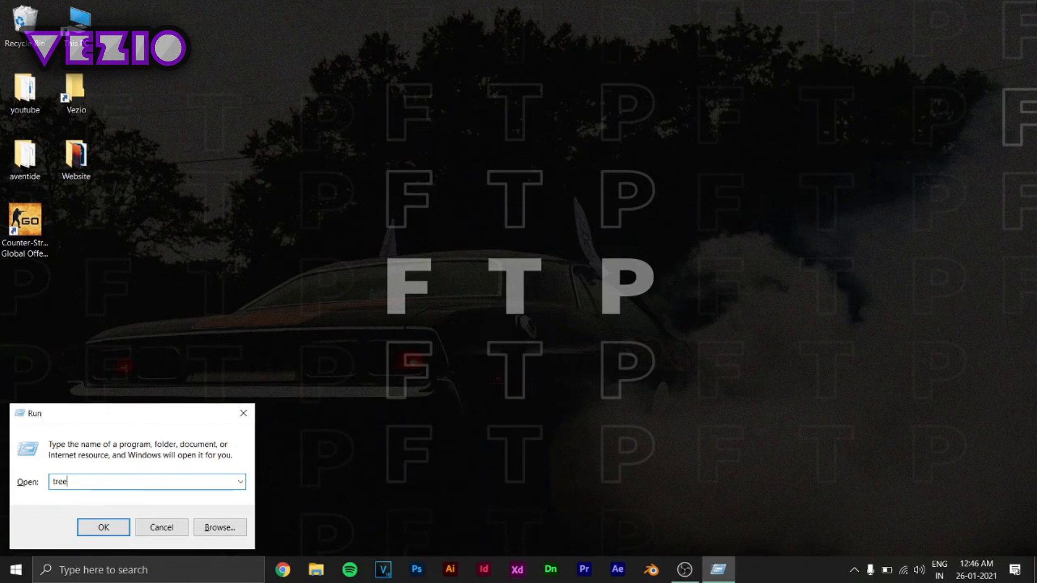
pyautogui.click(103, 527)
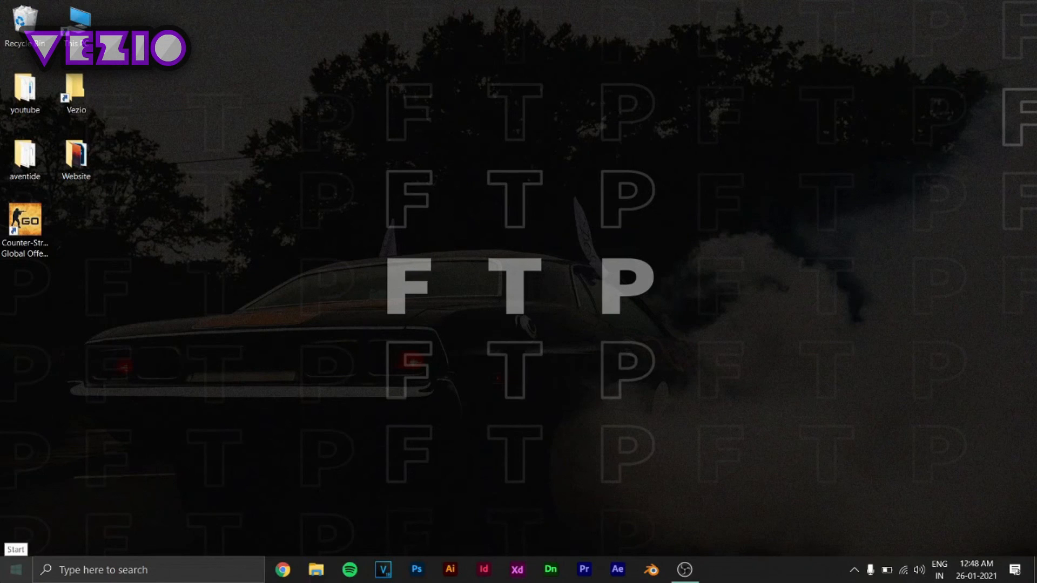
# Step: Search for CMD and run Command Prompt as administrator
pyautogui.write('CMD')
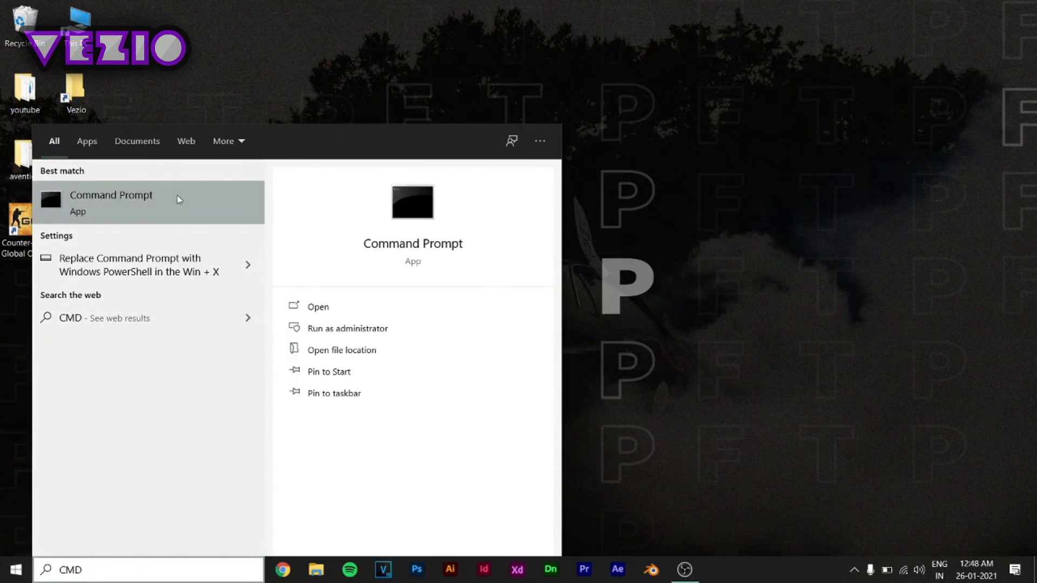
pyautogui.click(347, 328)
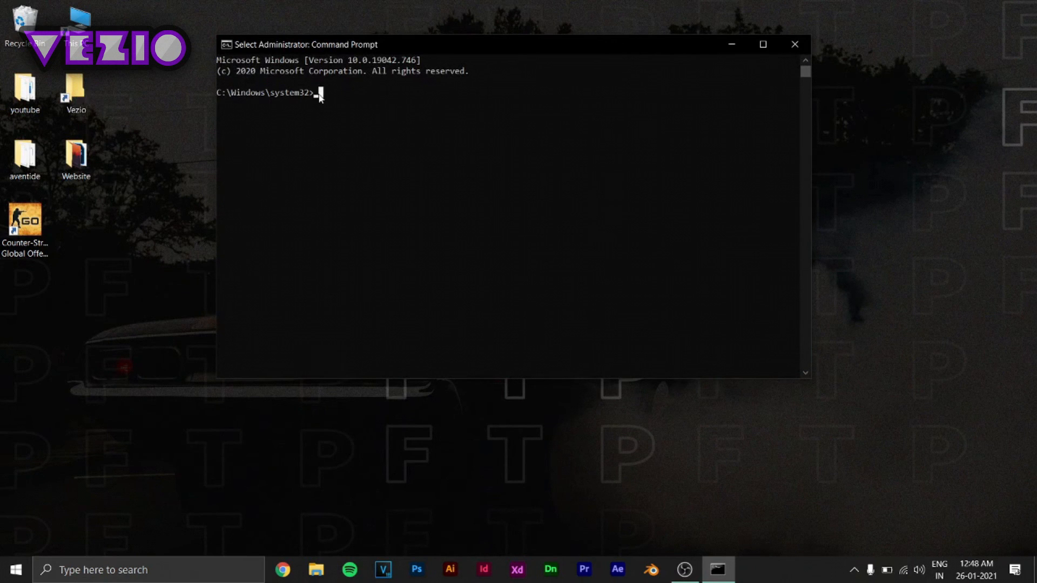
# Step: Run SFC /SCANNOW to 100% verification, then close Command Prompt
pyautogui.write('SFC /')
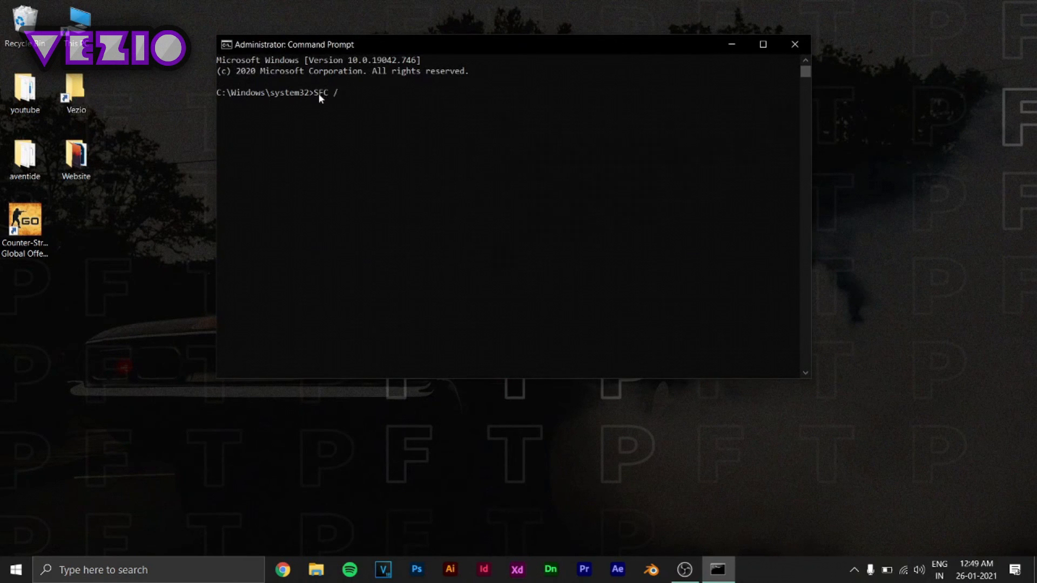
pyautogui.write('SCANNOW')
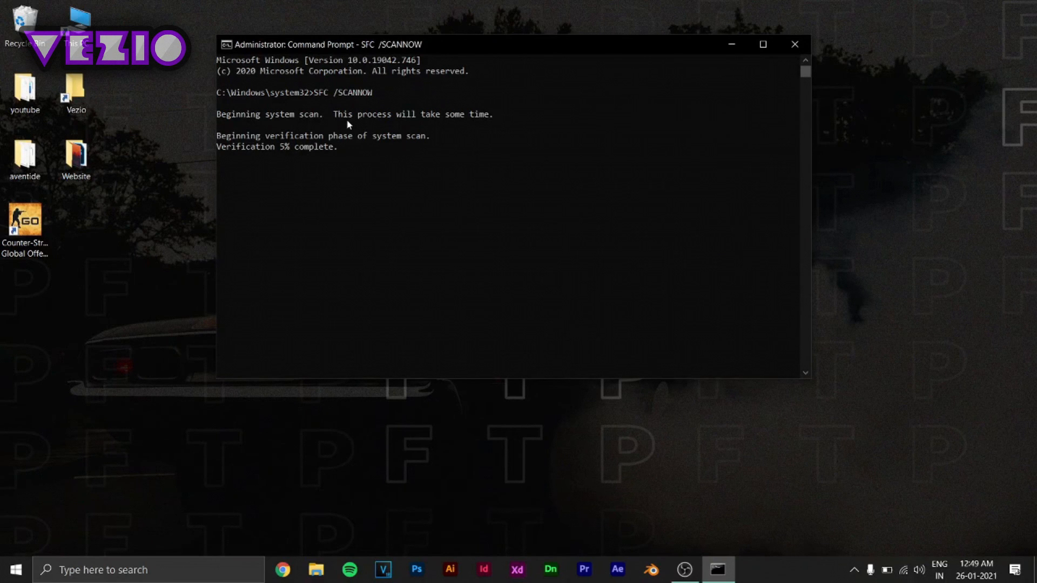
pyautogui.moveTo(641, 47)
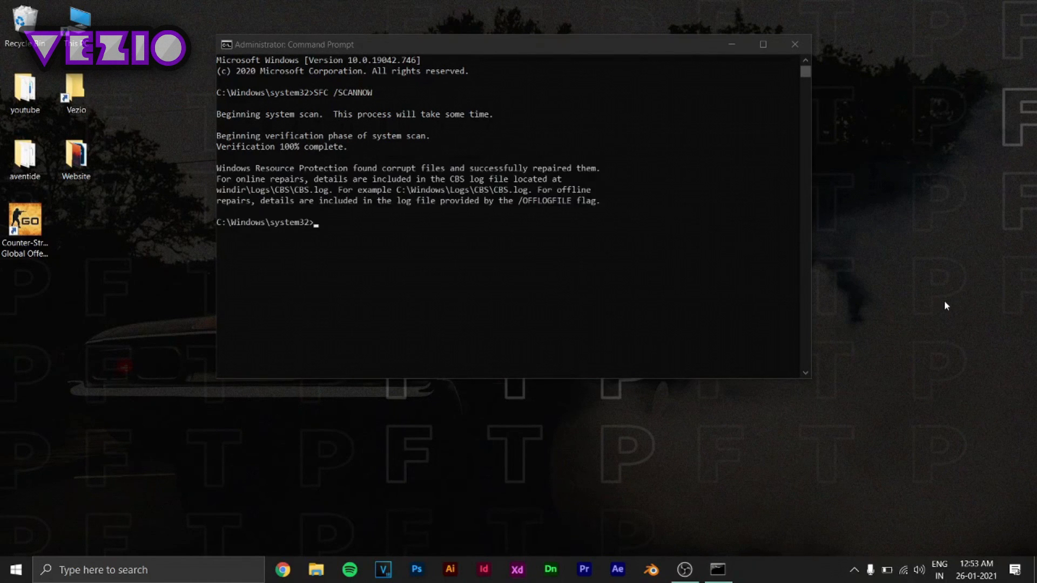
pyautogui.moveTo(785, 178)
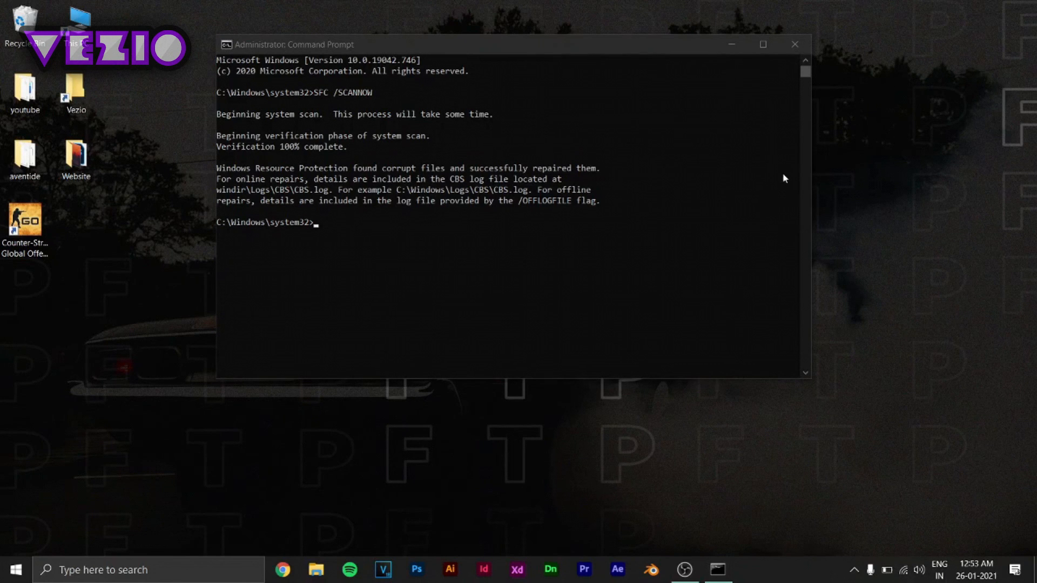
pyautogui.moveTo(466, 126)
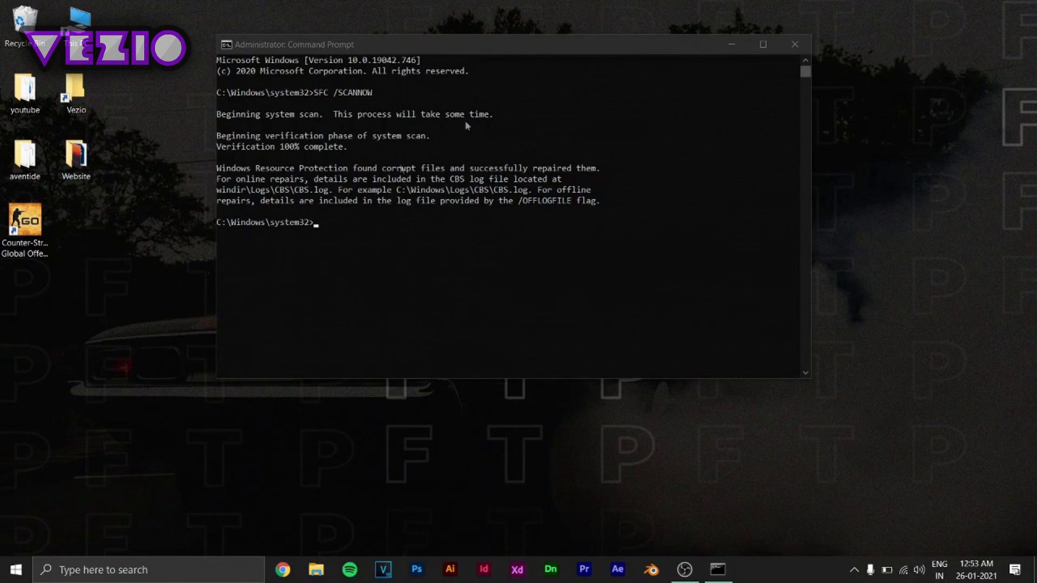
pyautogui.moveTo(231, 206)
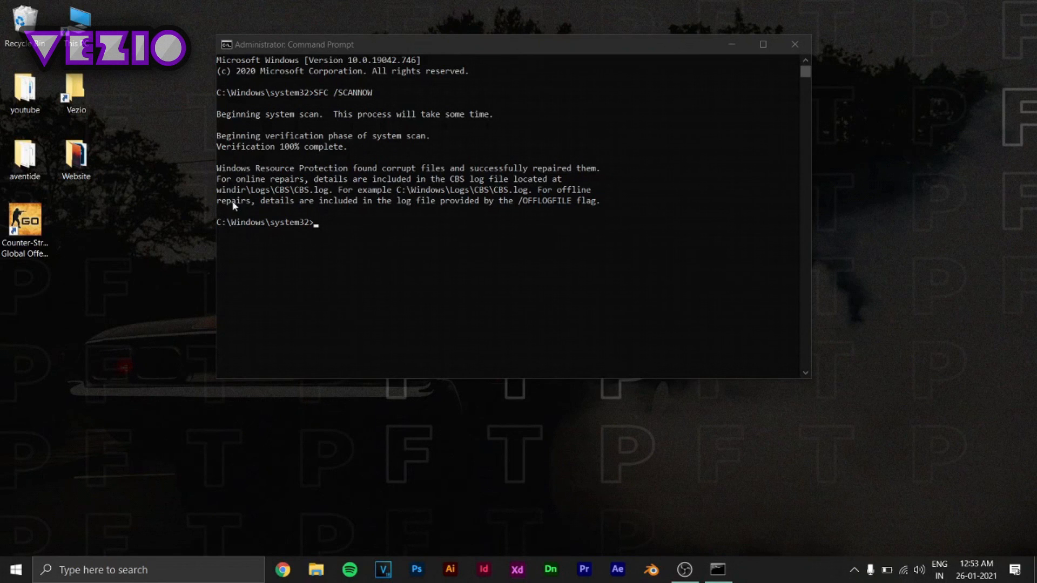
pyautogui.moveTo(238, 195)
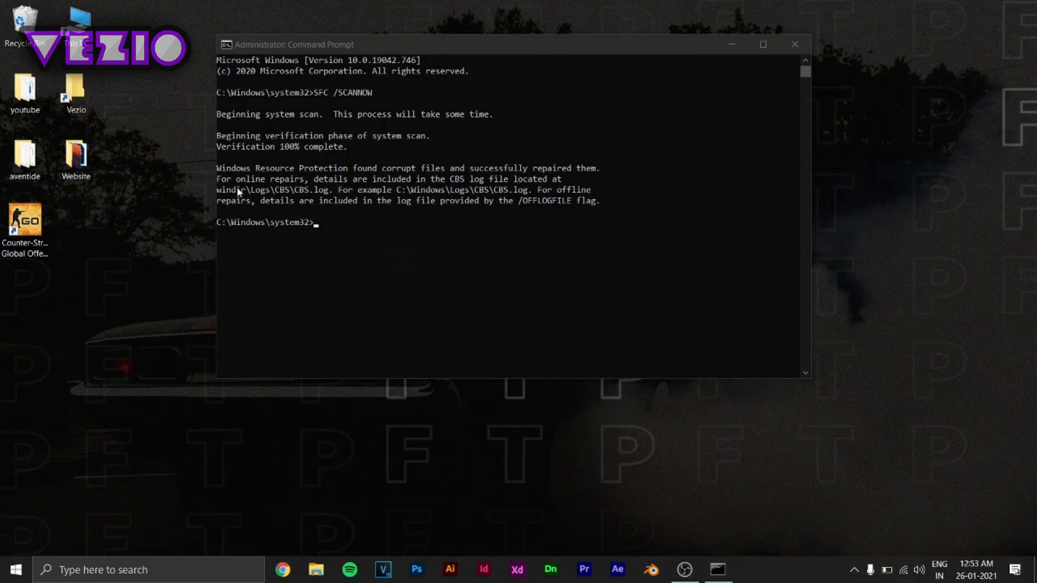
pyautogui.moveTo(449, 202)
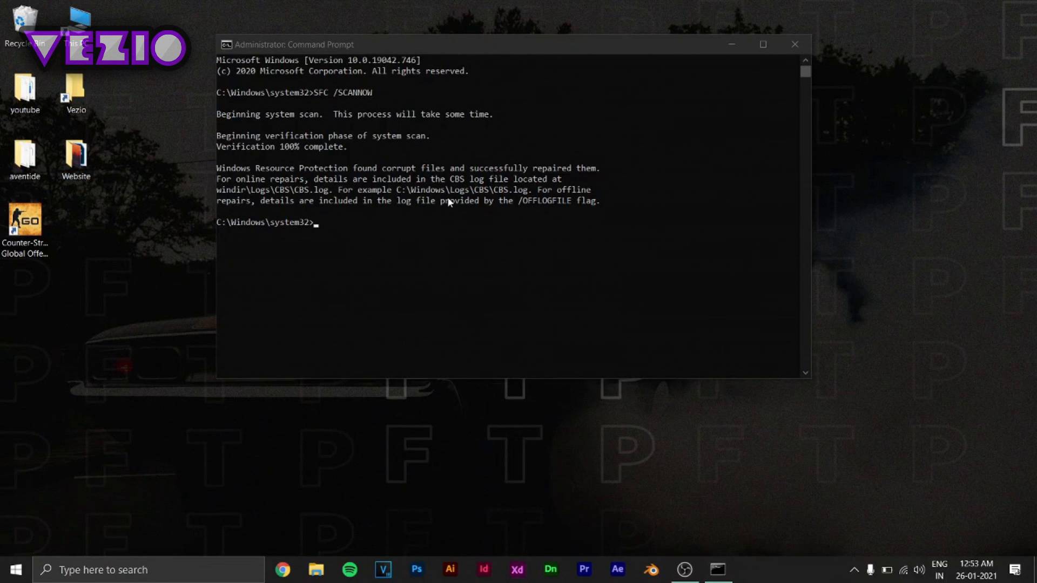
pyautogui.moveTo(256, 203)
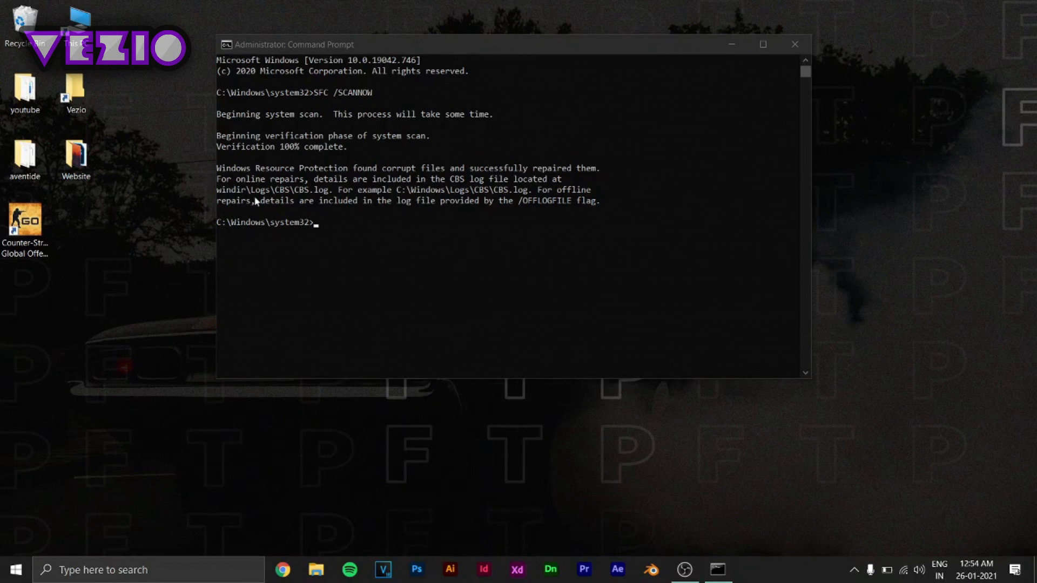
pyautogui.moveTo(288, 200)
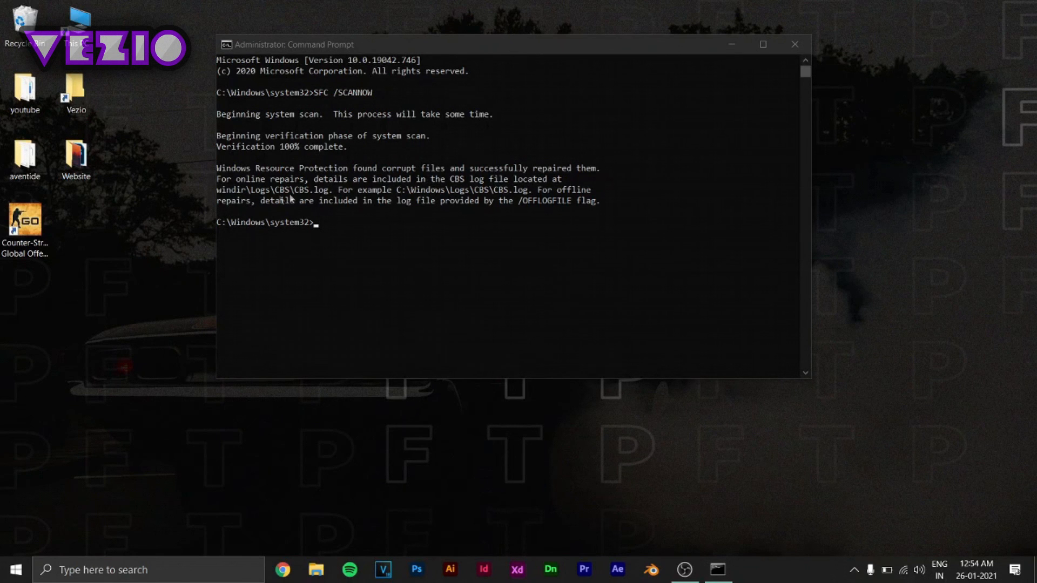
pyautogui.moveTo(436, 256)
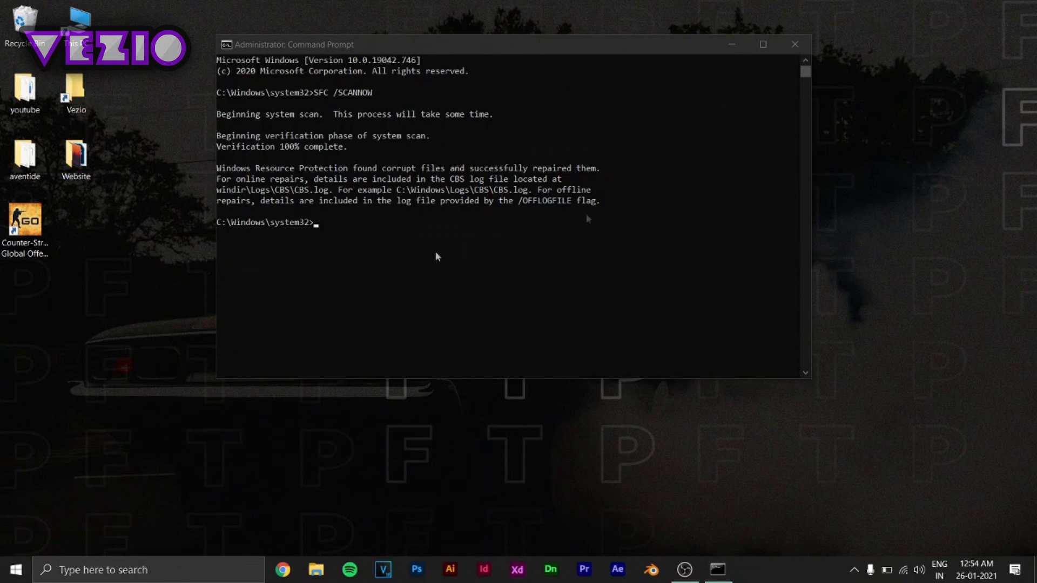
pyautogui.moveTo(539, 194)
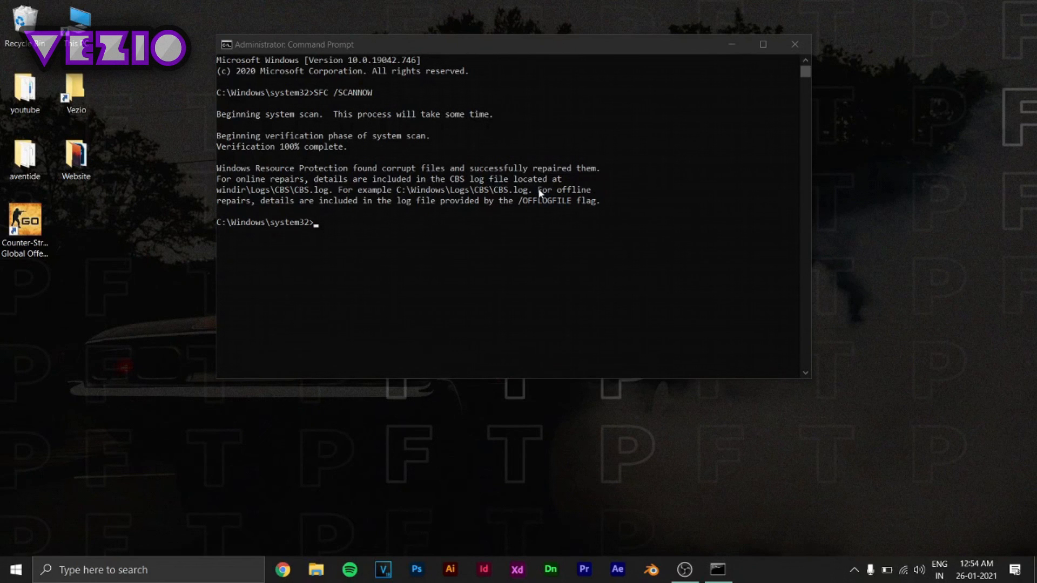
pyautogui.moveTo(188, 271)
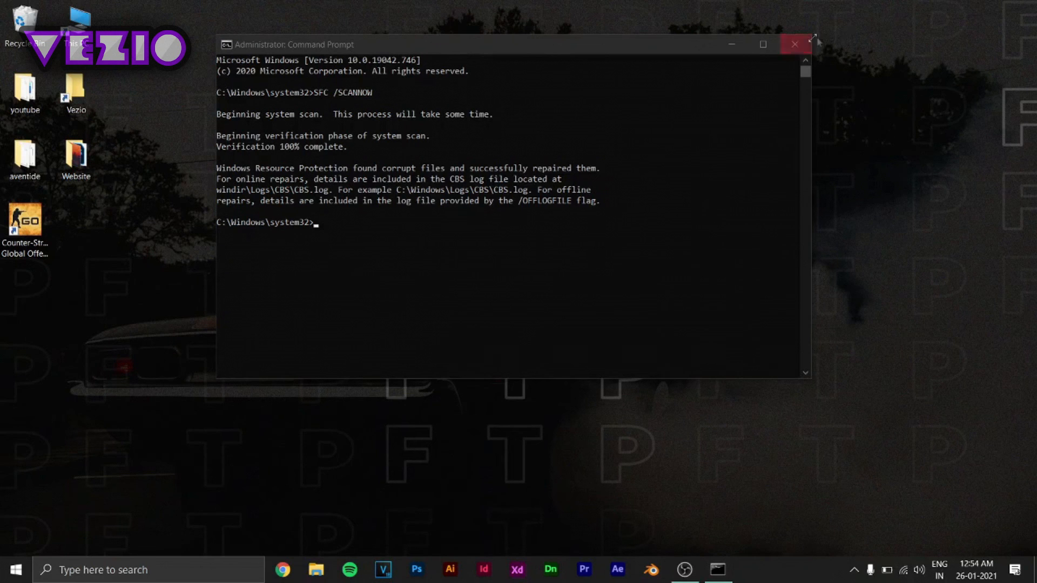
pyautogui.click(795, 44)
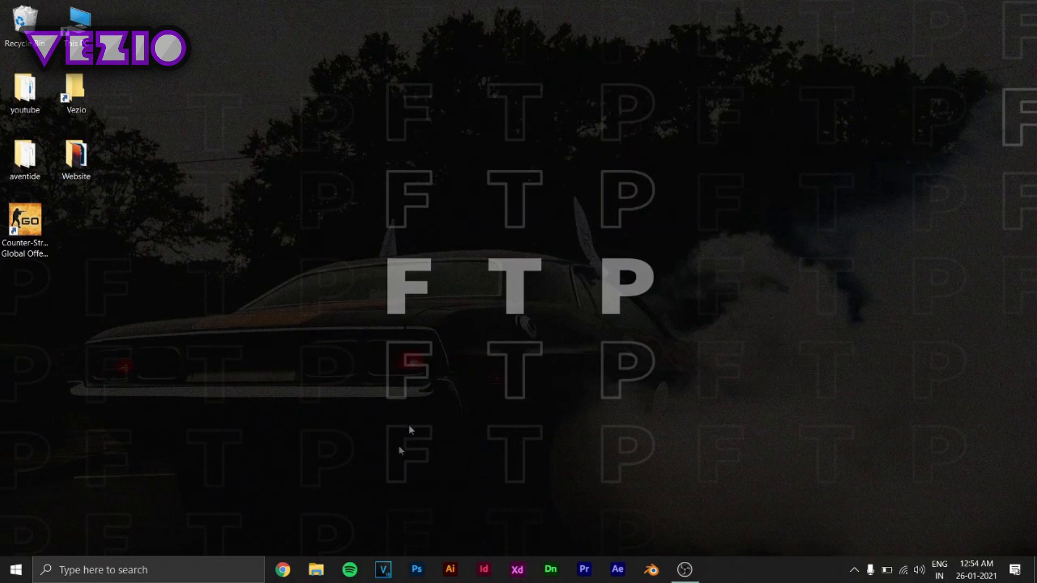
# Step: Search for Malwarebytes in Chrome and open the official website
pyautogui.click(283, 569)
pyautogui.write('MA')
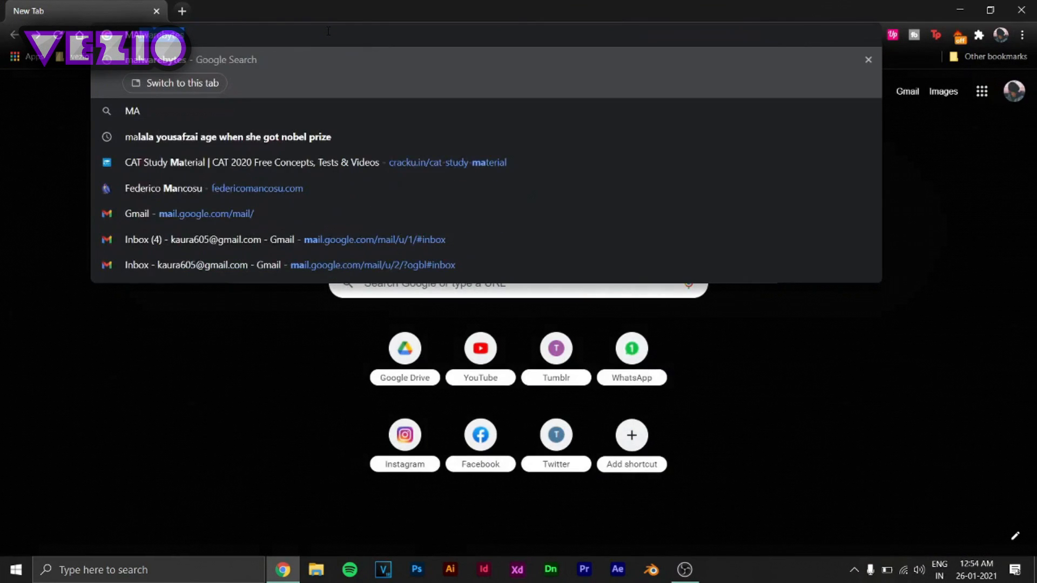
pyautogui.write('LWA')
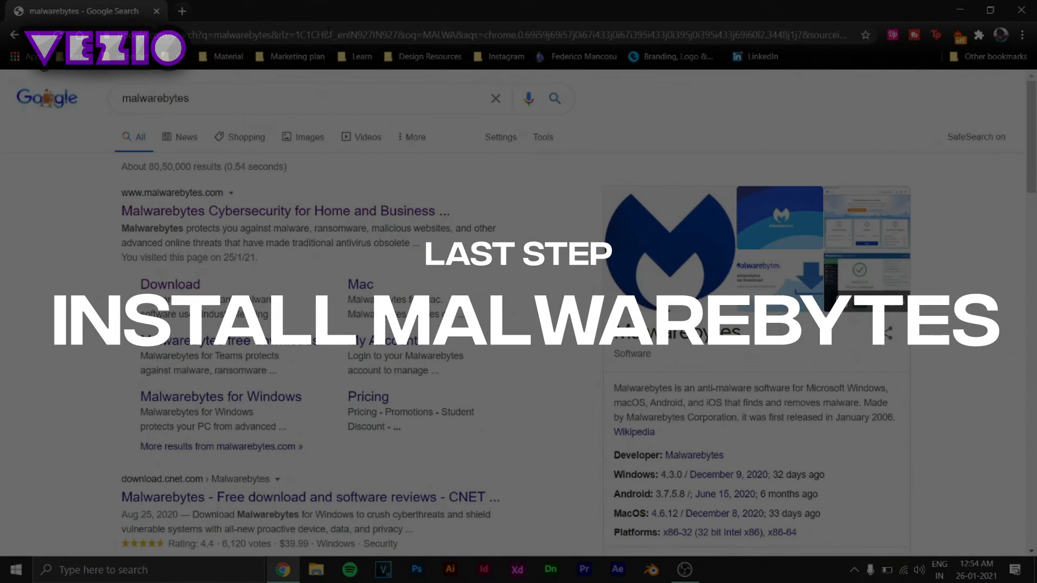
pyautogui.click(285, 211)
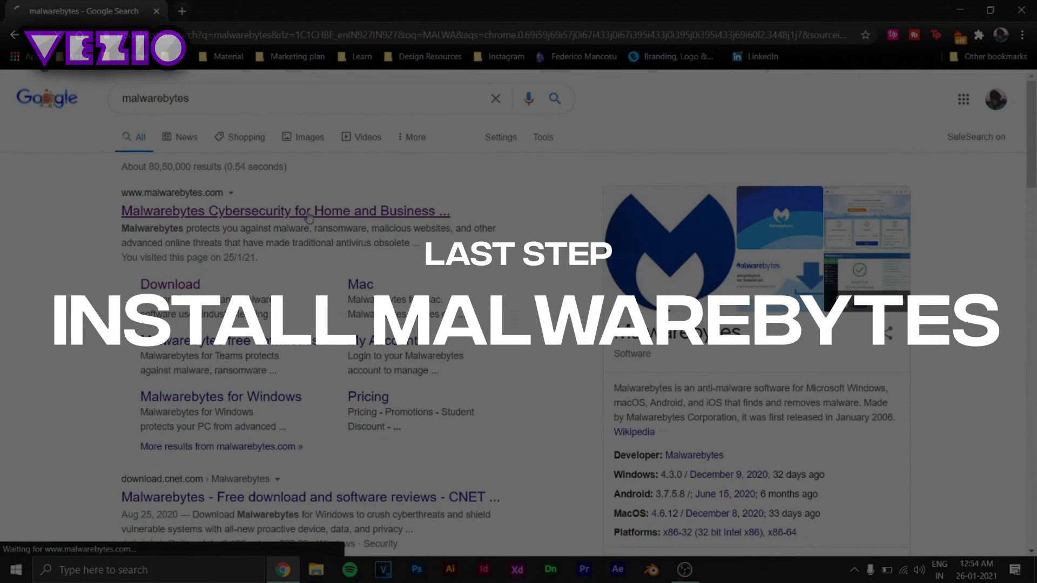
pyautogui.click(284, 211)
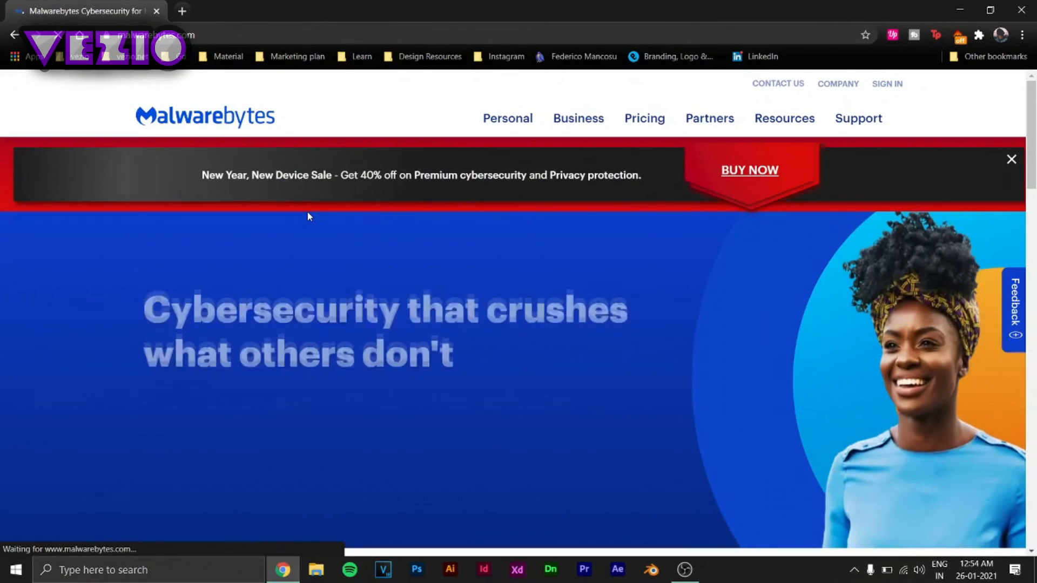
# Step: Start the FREE DOWNLOAD for Personal use on the Malwarebytes site
pyautogui.scroll(-3)
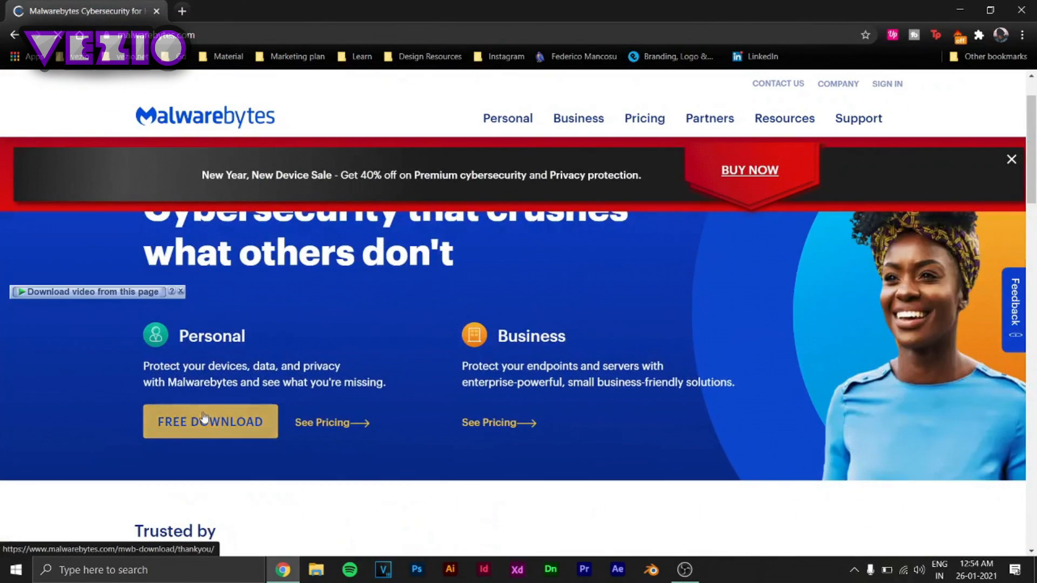
pyautogui.click(210, 422)
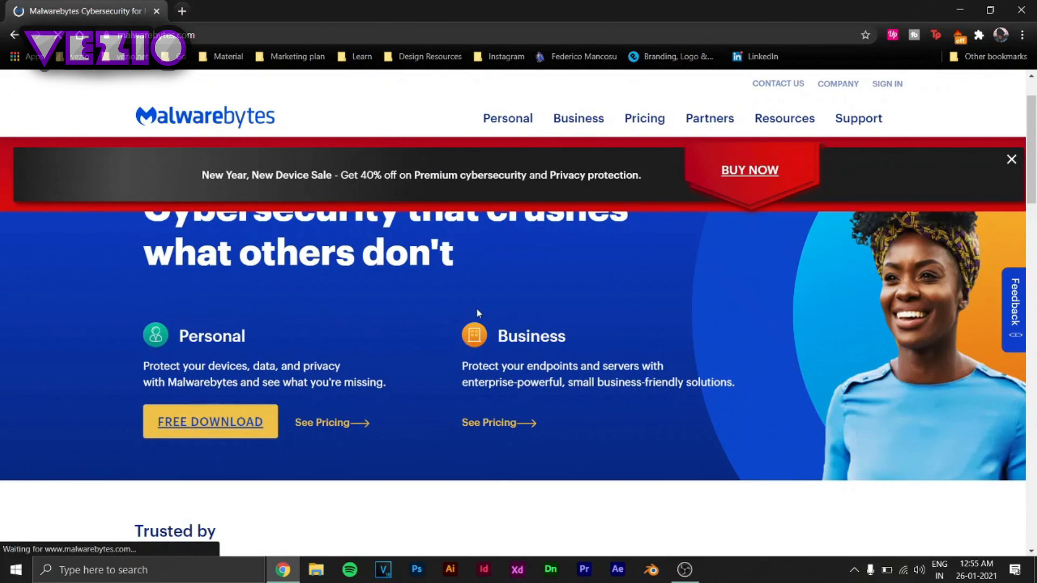
pyautogui.click(211, 422)
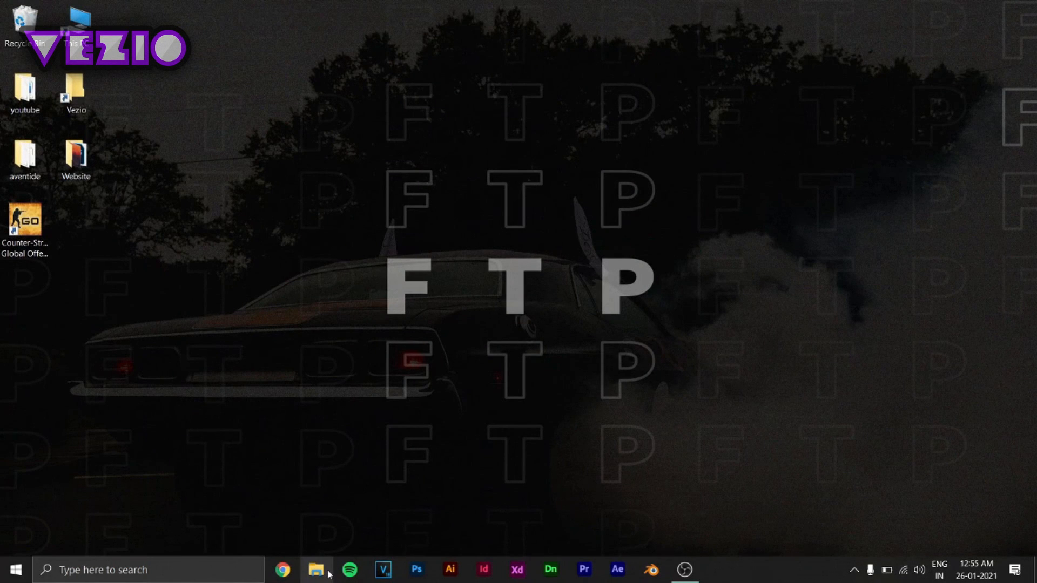
# Step: Launch MBSetup.exe from the Downloads > Programs folder in File Explorer
pyautogui.click(316, 570)
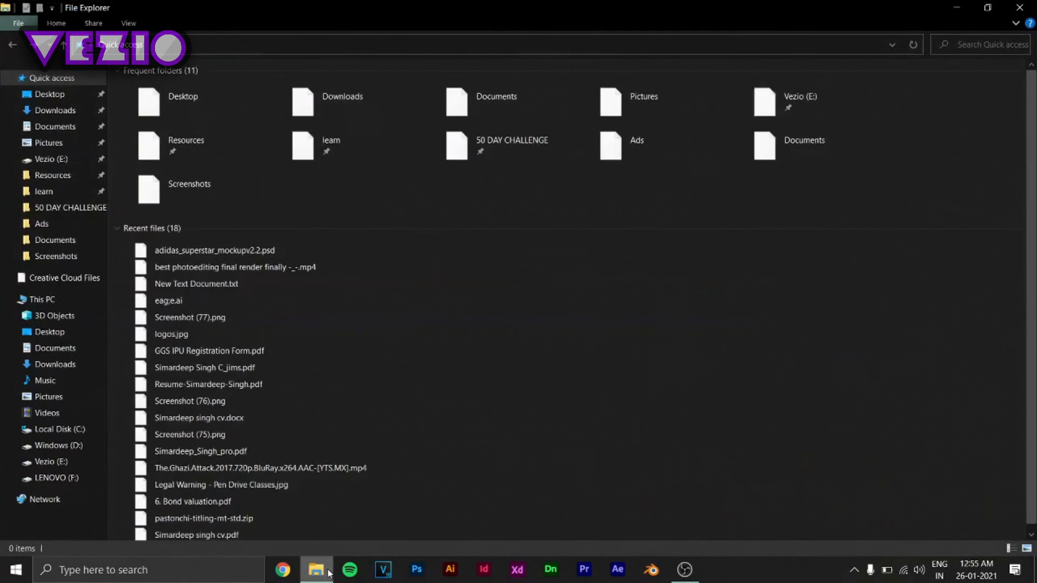
pyautogui.click(56, 110)
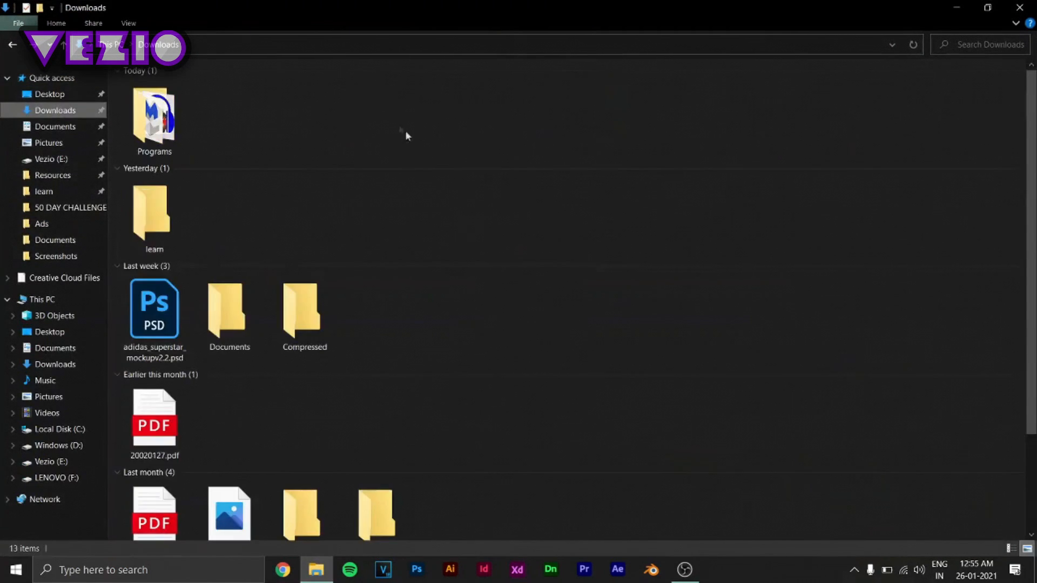
pyautogui.doubleClick(154, 117)
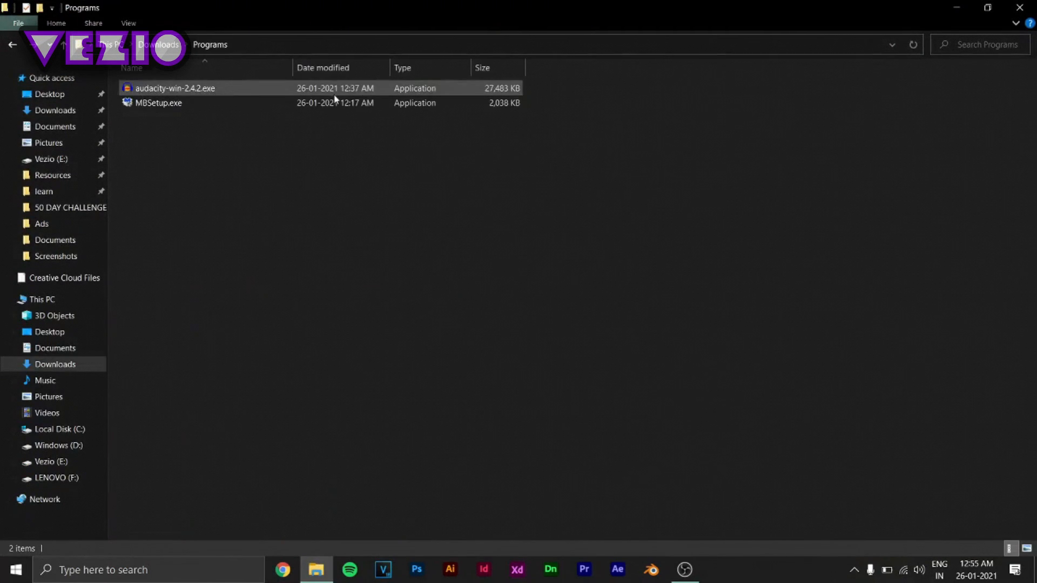
pyautogui.click(158, 103)
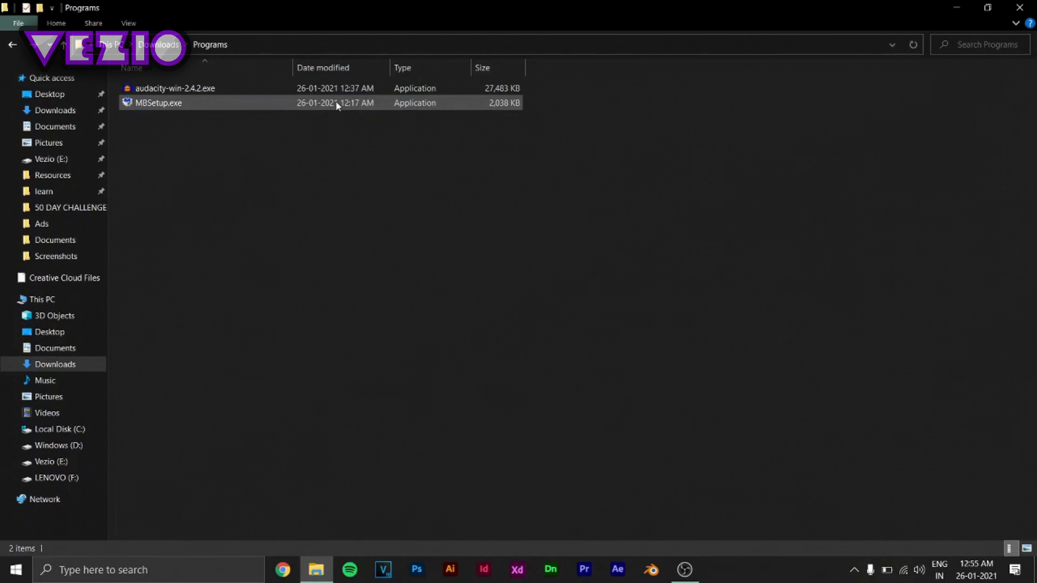
pyautogui.doubleClick(157, 102)
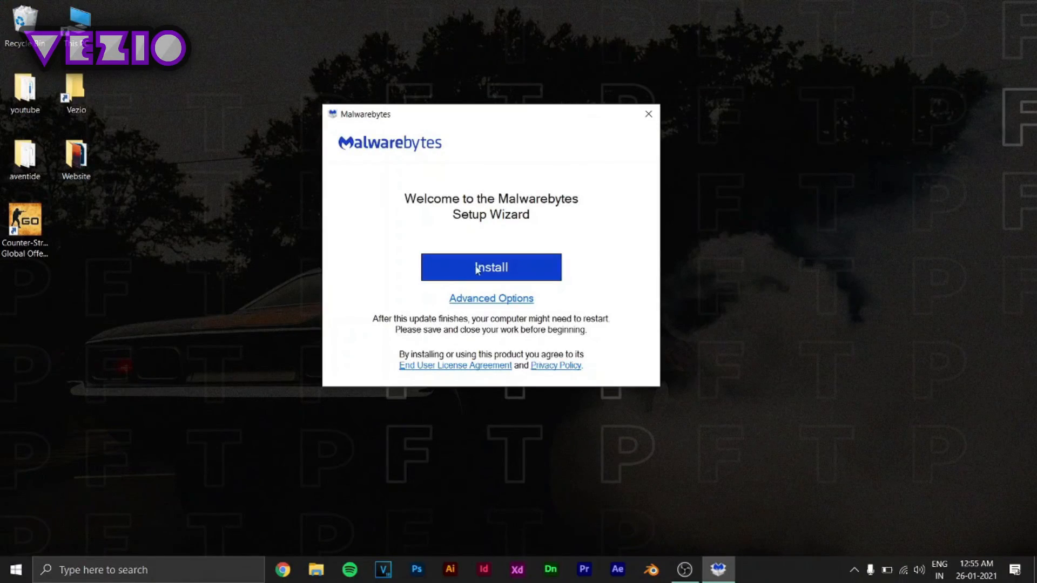
# Step: Start the Malwarebytes installation from the setup wizard
pyautogui.click(491, 267)
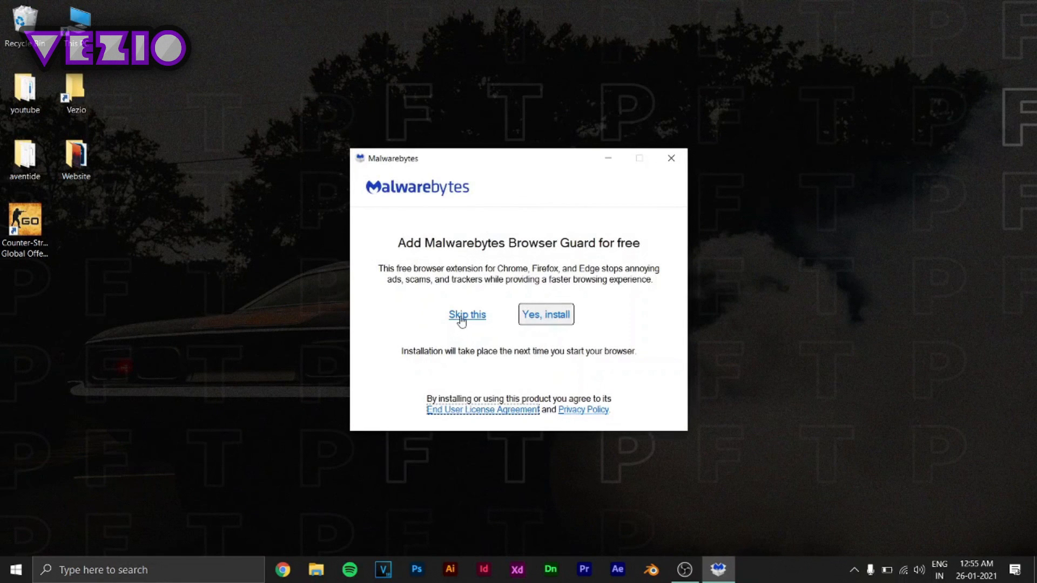
pyautogui.moveTo(473, 321)
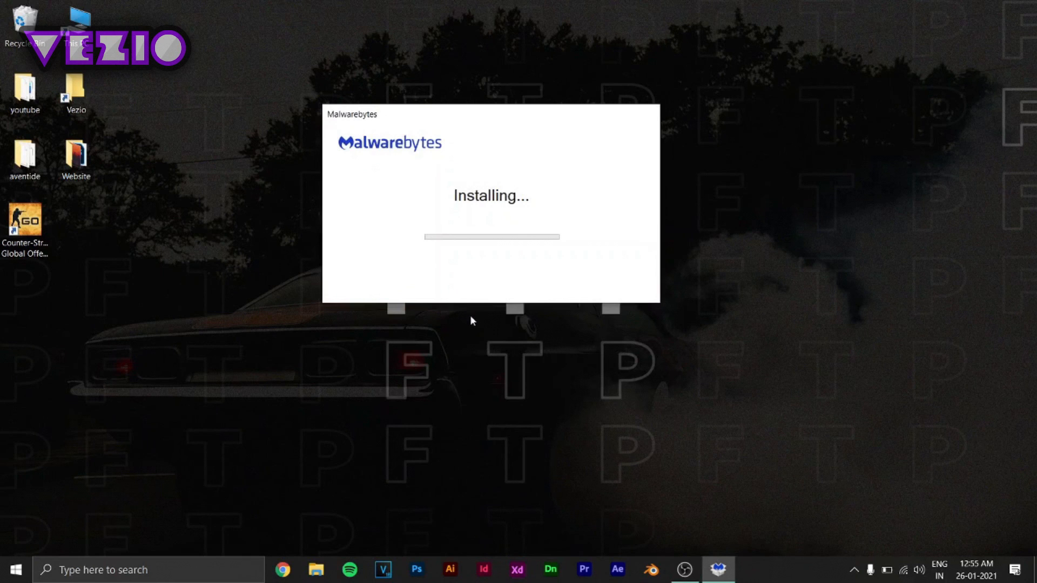
pyautogui.moveTo(498, 280)
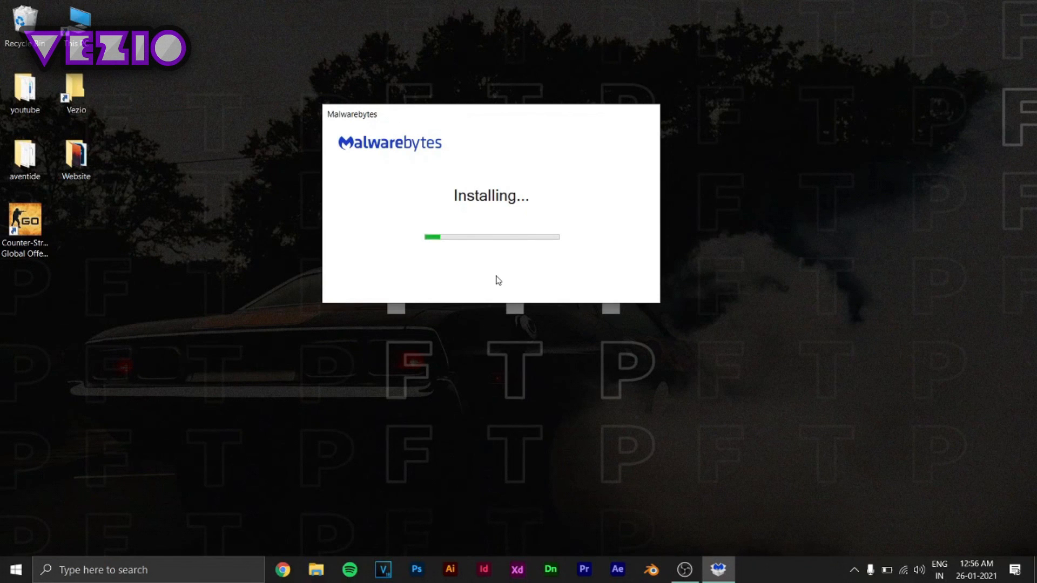
pyautogui.moveTo(675, 138)
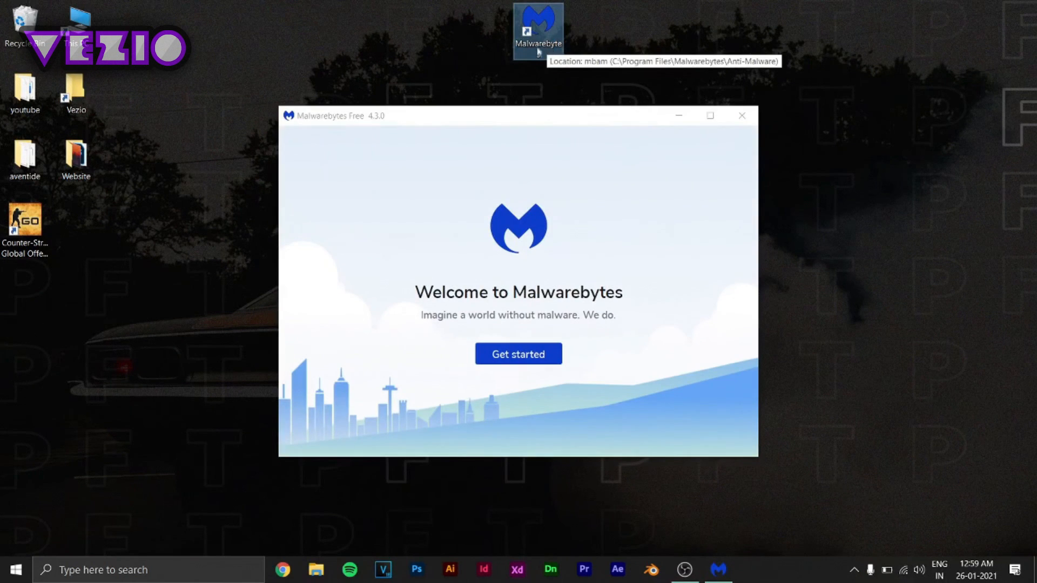
# Step: Finish Malwarebytes onboarding with Maybe later and a blank email to start the Premium Trial
pyautogui.click(15, 569)
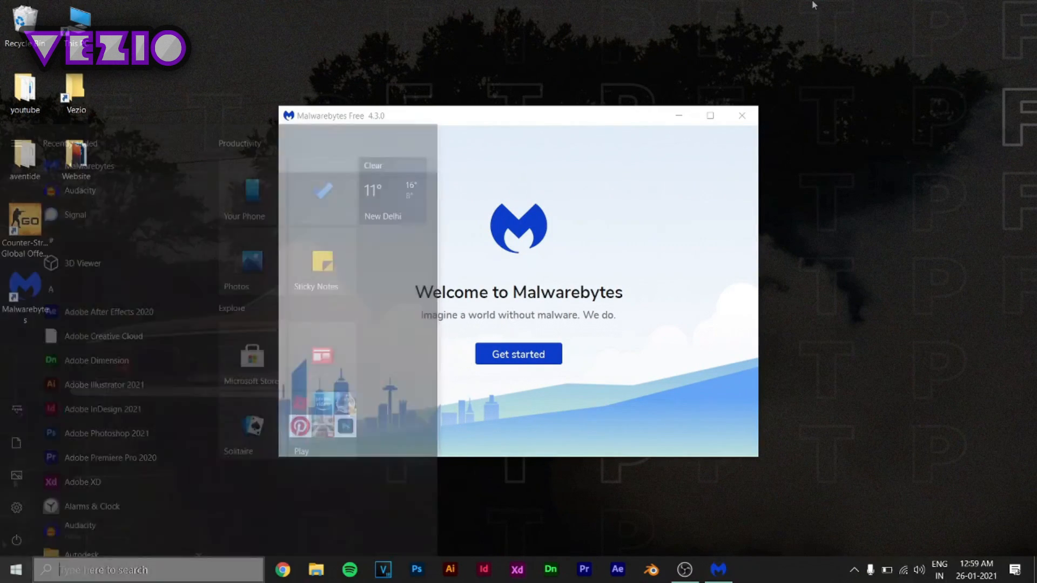
pyautogui.click(518, 354)
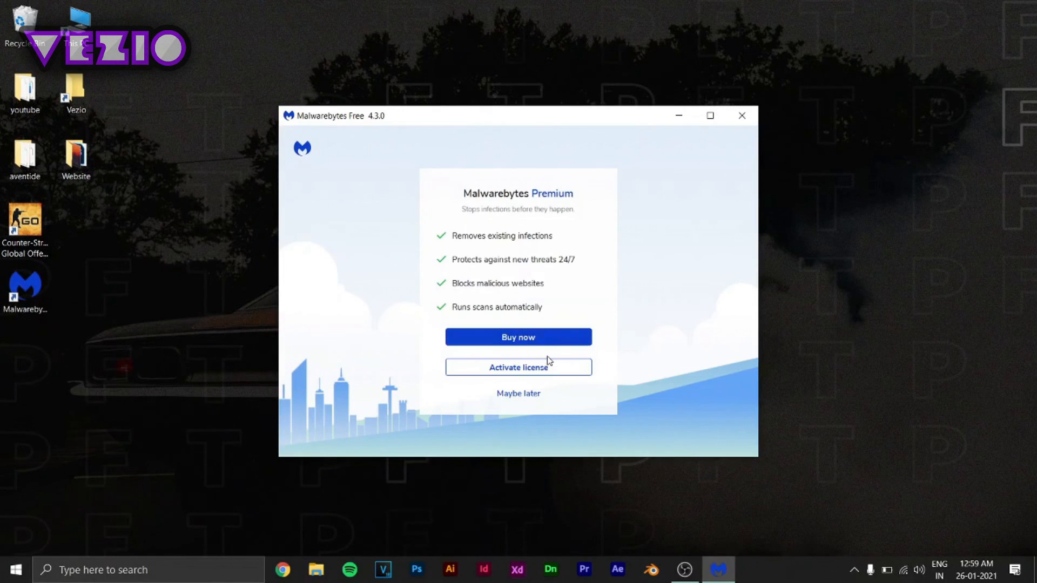
pyautogui.click(518, 367)
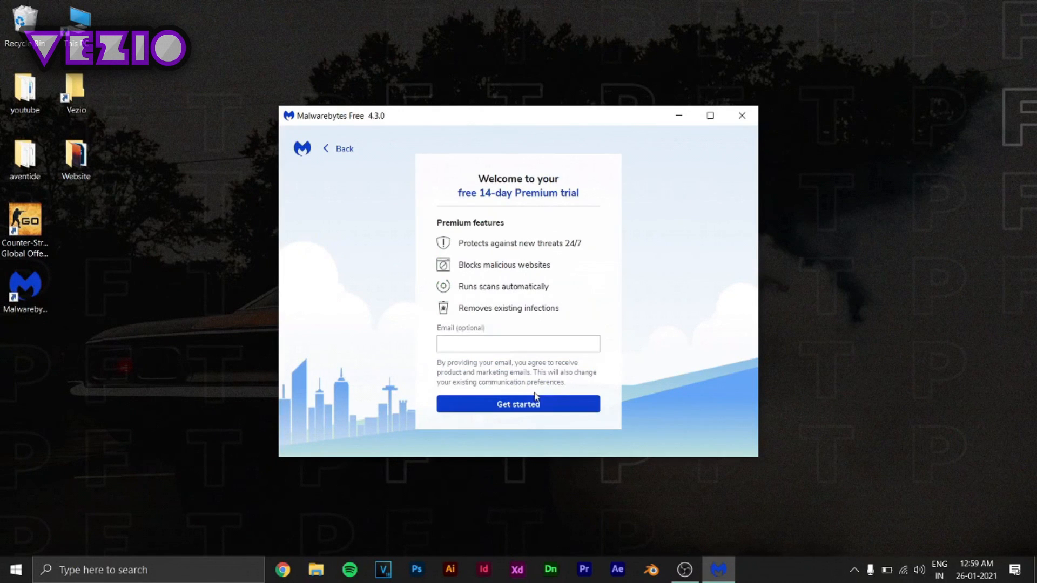
pyautogui.click(518, 344)
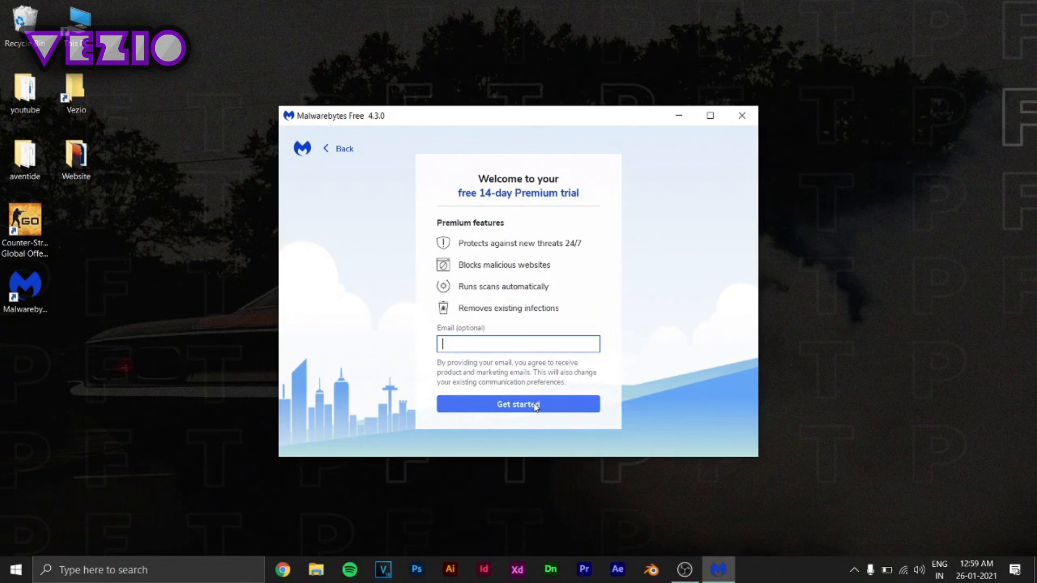
pyautogui.click(517, 404)
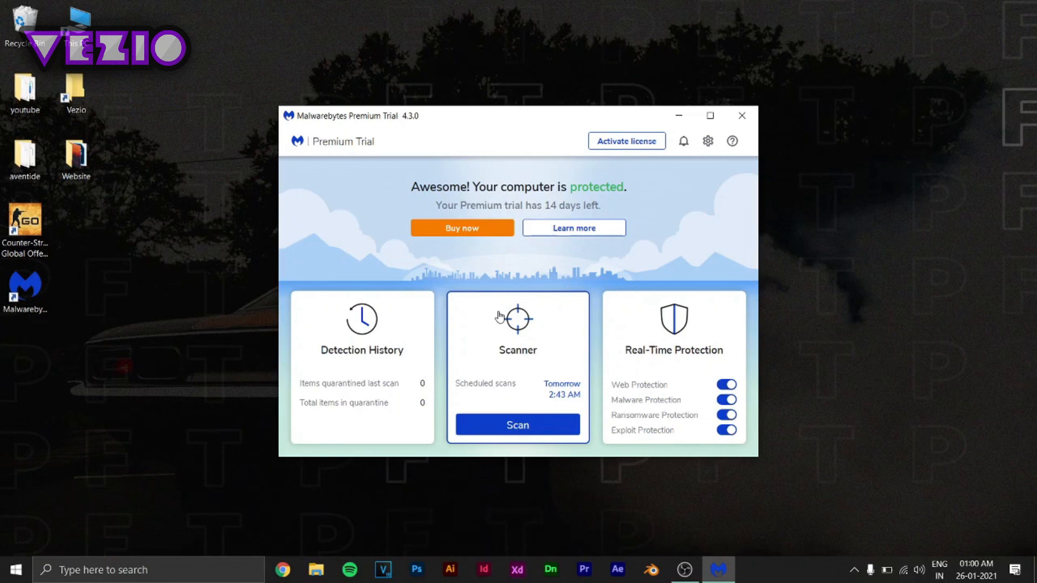
pyautogui.moveTo(684, 185)
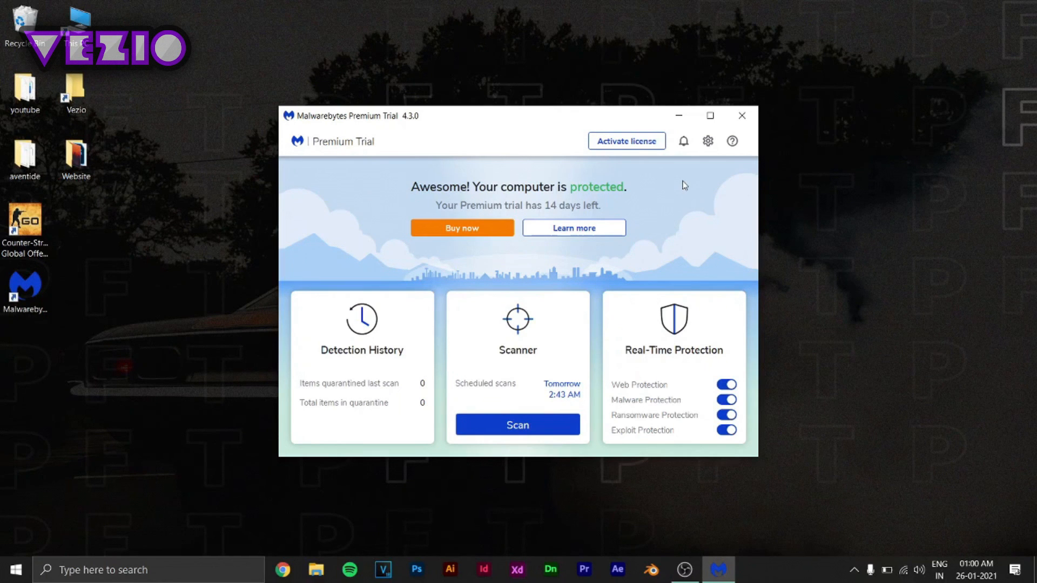
pyautogui.moveTo(677, 191)
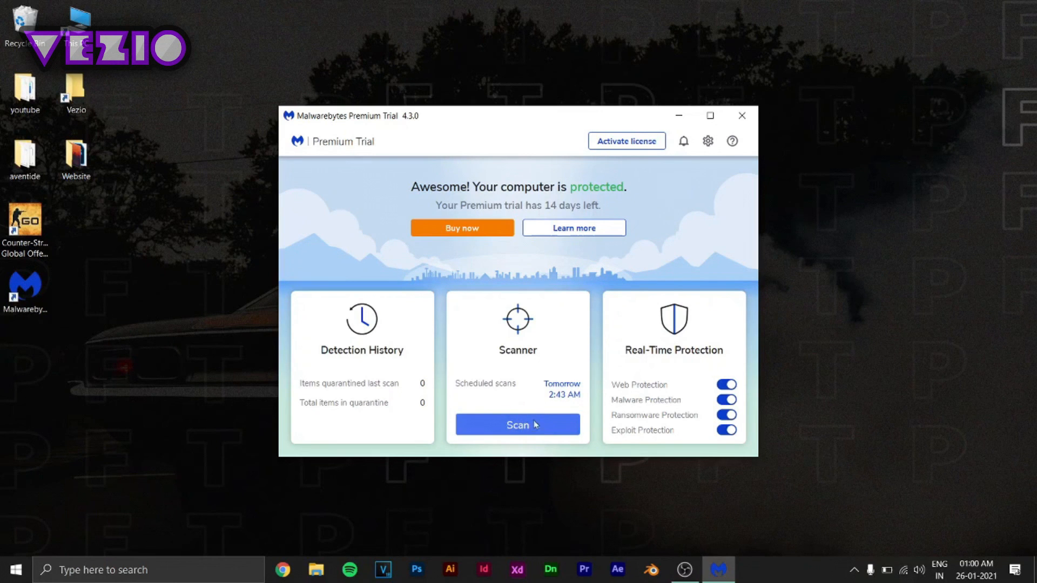
# Step: Run a Malwarebytes threat scan and scroll through its 33 detected items
pyautogui.click(518, 425)
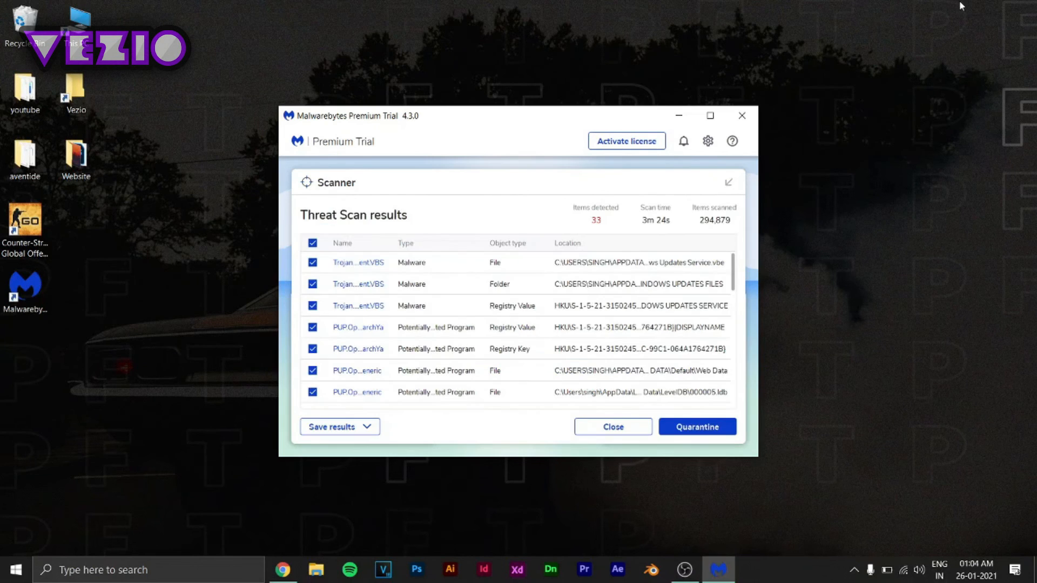
pyautogui.scroll(-3)
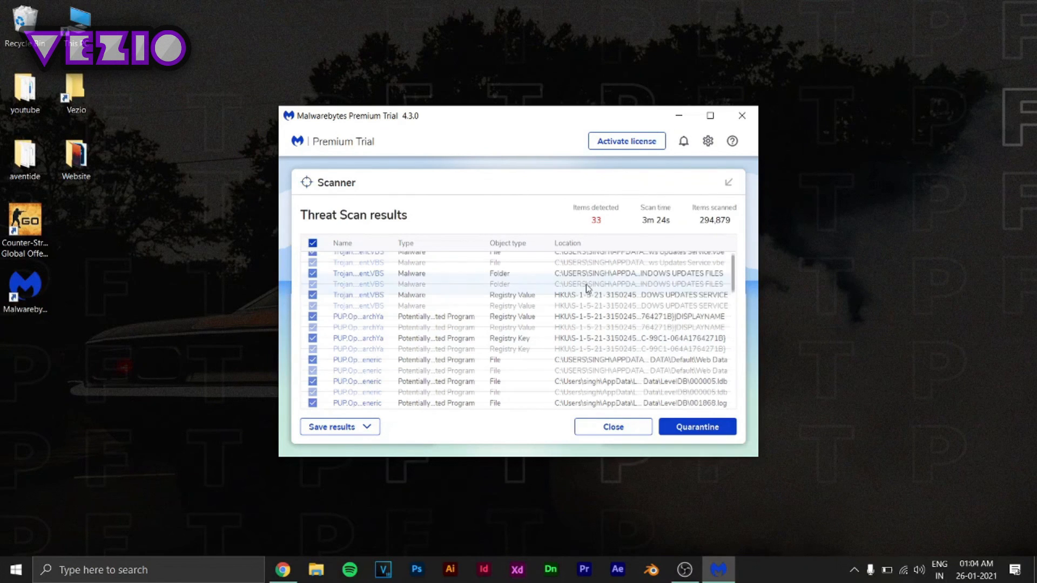
pyautogui.scroll(-3)
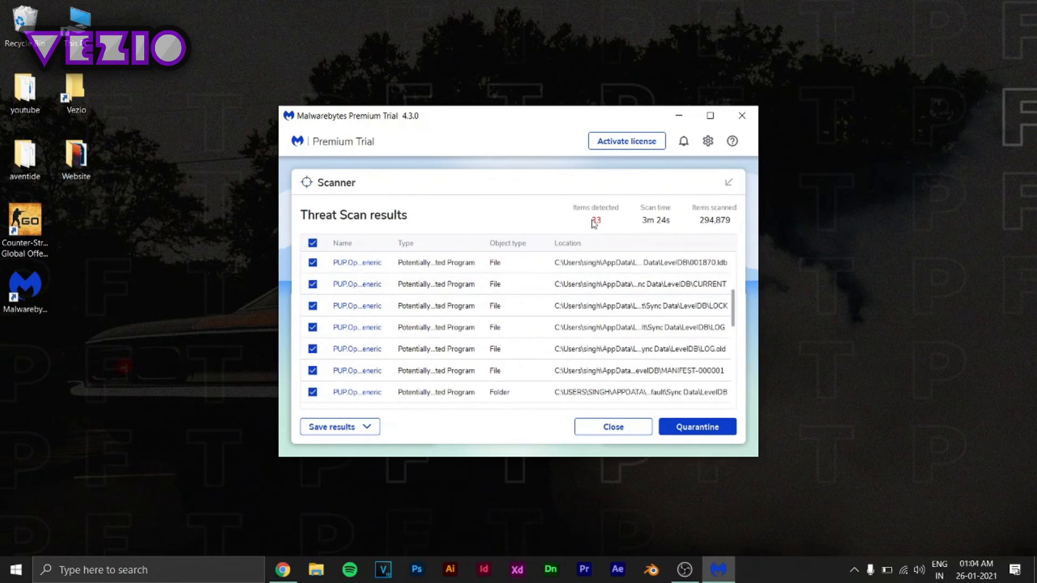
pyautogui.moveTo(612, 228)
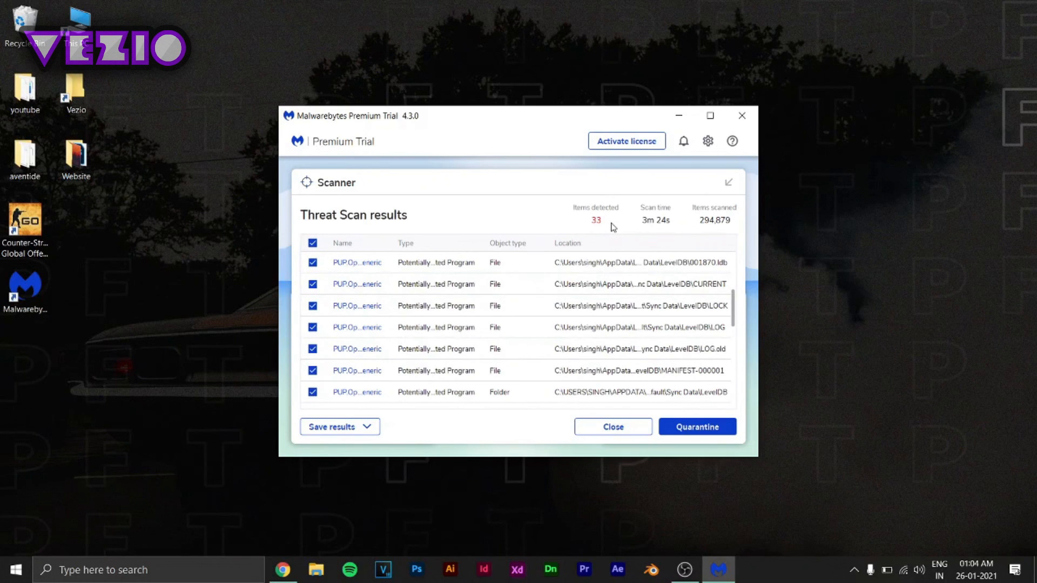
pyautogui.moveTo(579, 223)
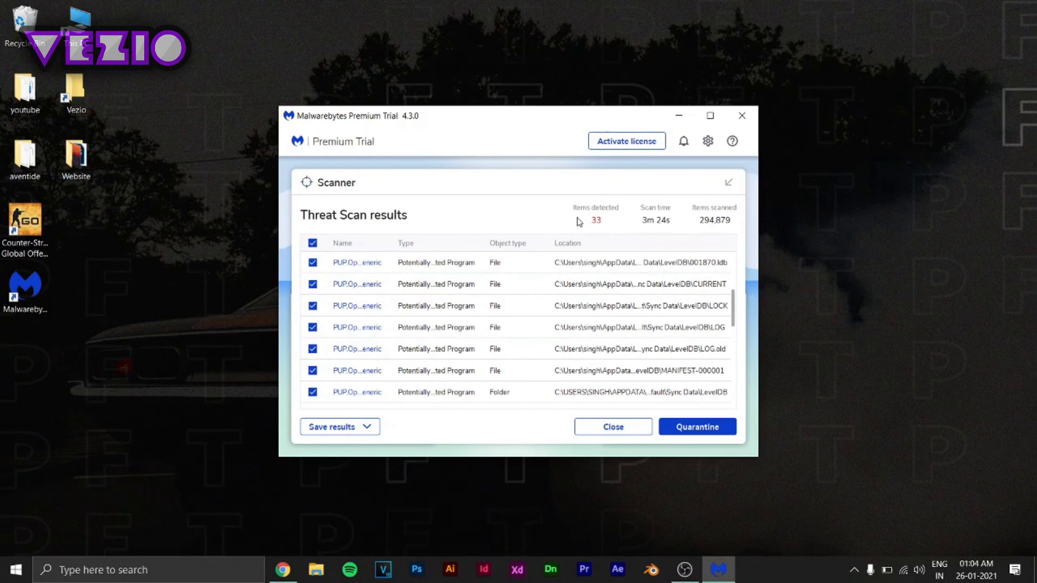
pyautogui.moveTo(593, 230)
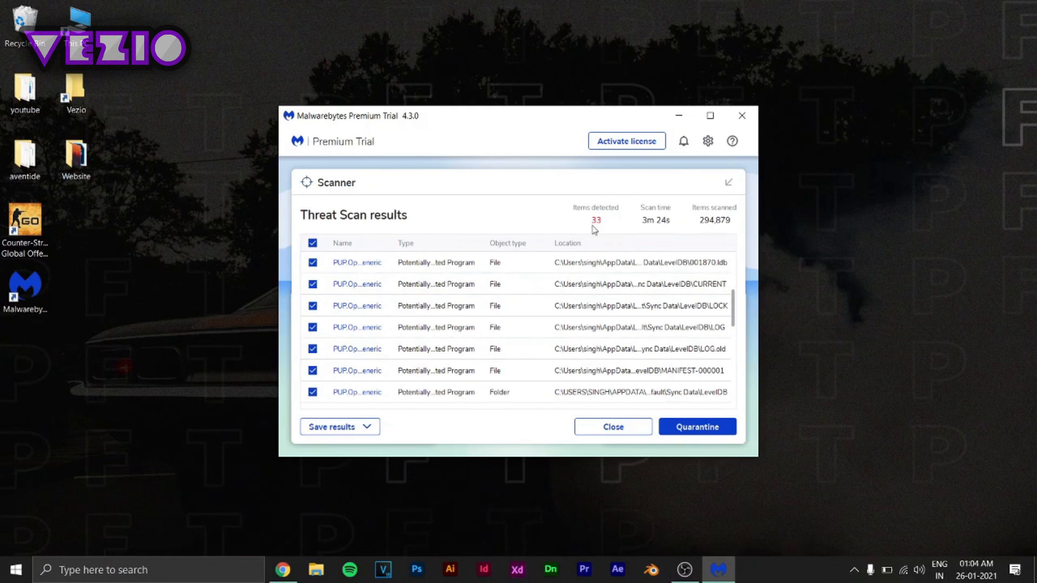
pyautogui.moveTo(595, 232)
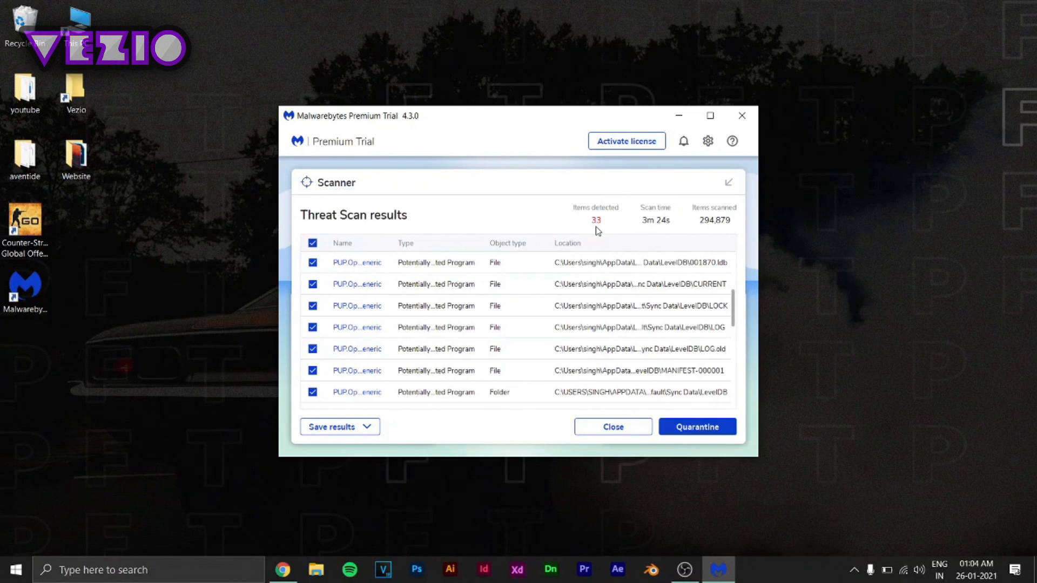
pyautogui.scroll(-3)
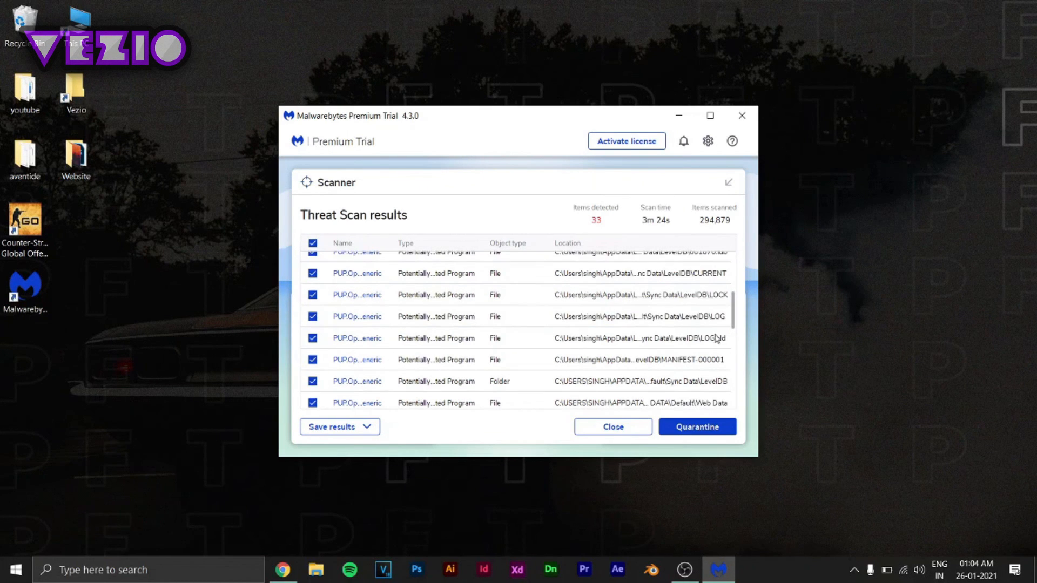
pyautogui.scroll(-3)
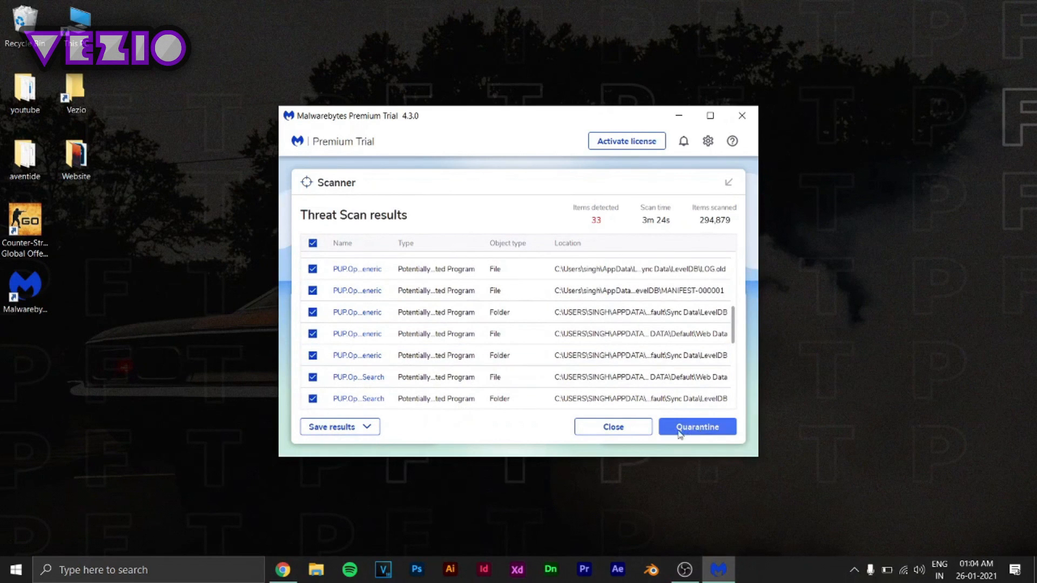
pyautogui.moveTo(707, 430)
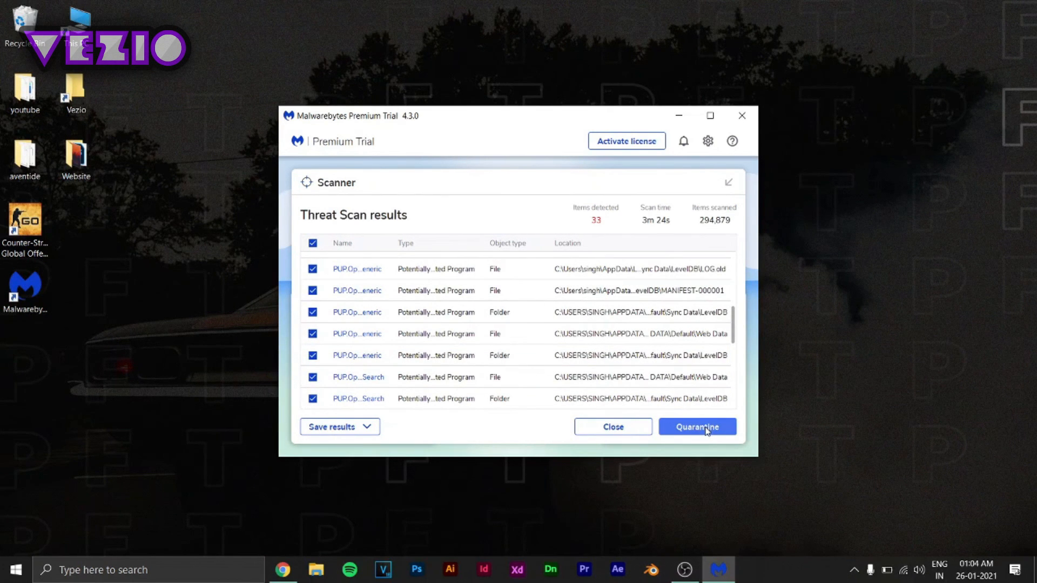
# Step: Quarantine all 33 threats, decline the restart, dismiss the summary and close Malwarebytes
pyautogui.click(696, 426)
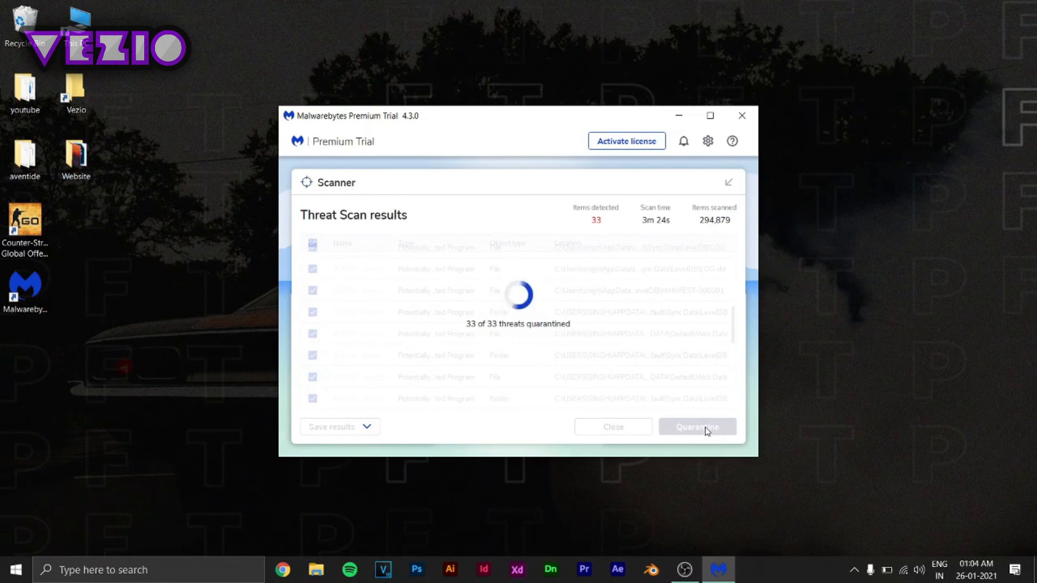
pyautogui.click(696, 427)
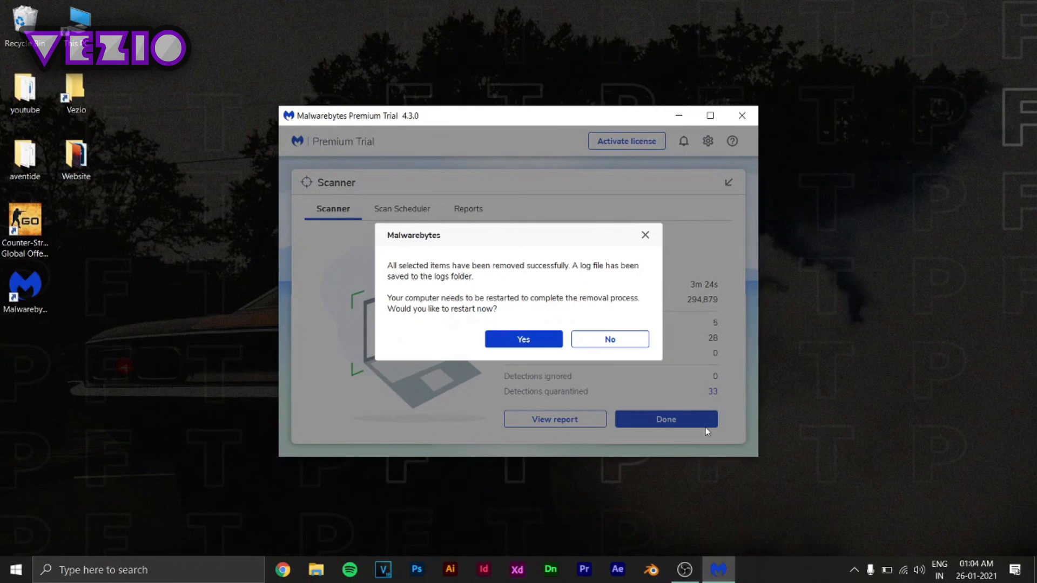
pyautogui.moveTo(609, 339)
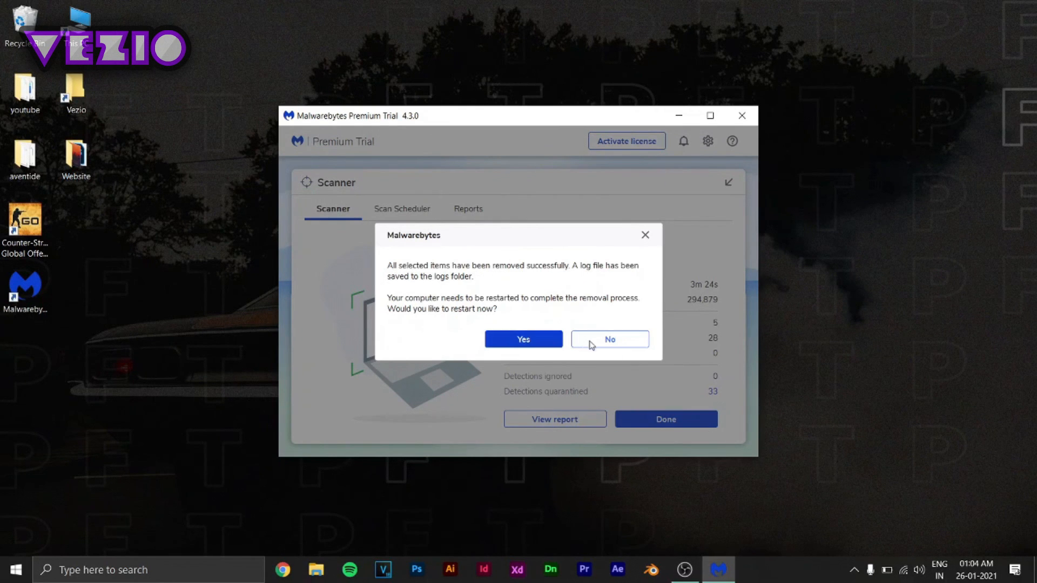
pyautogui.click(609, 339)
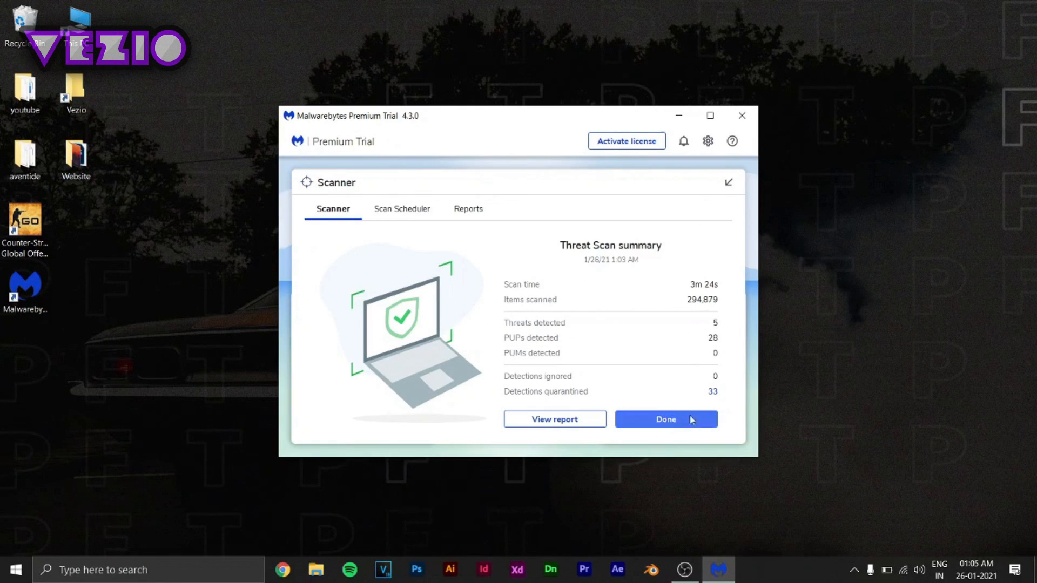
pyautogui.click(665, 419)
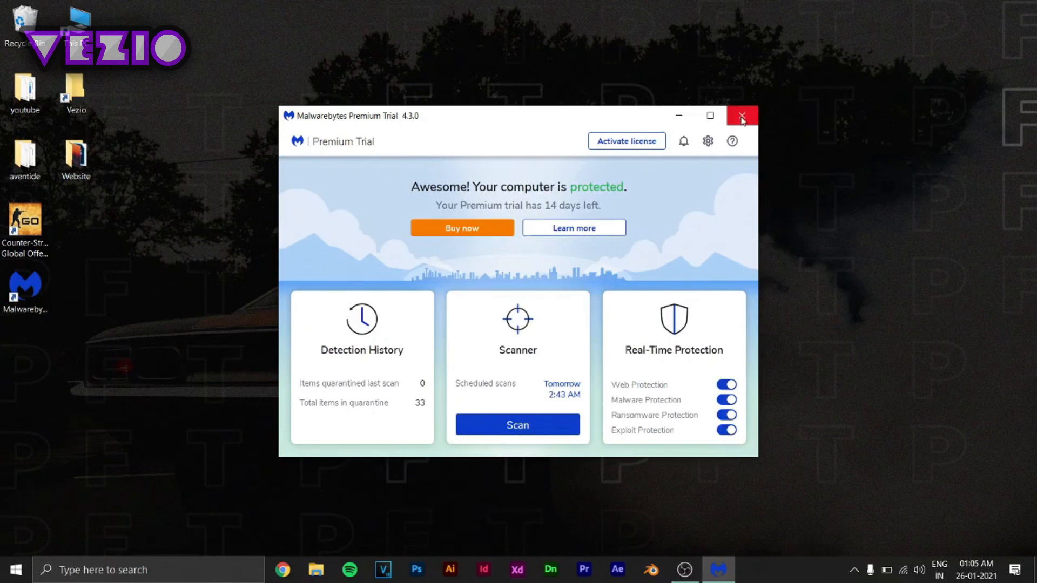
pyautogui.click(742, 115)
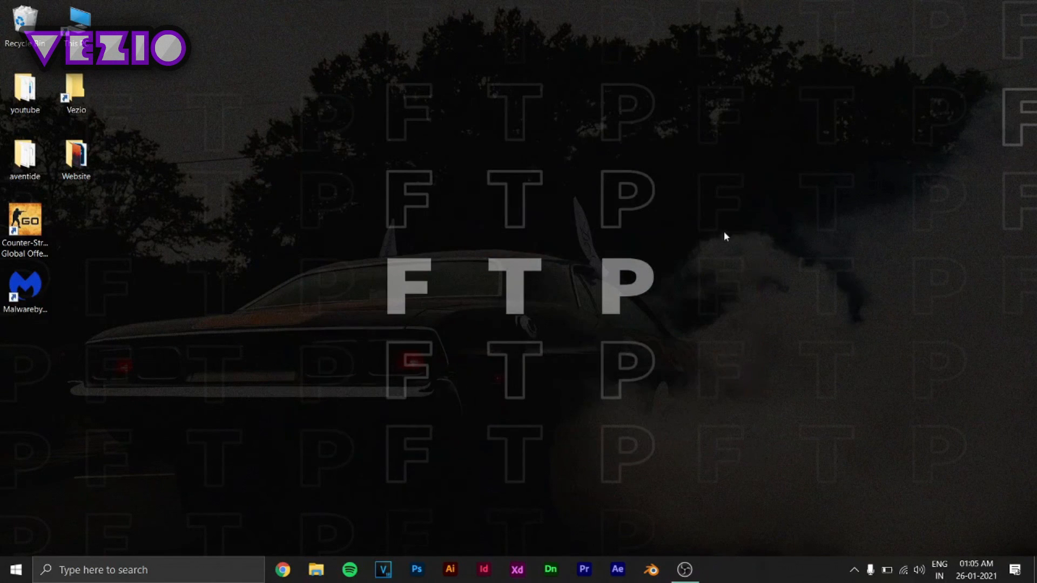
pyautogui.moveTo(786, 210)
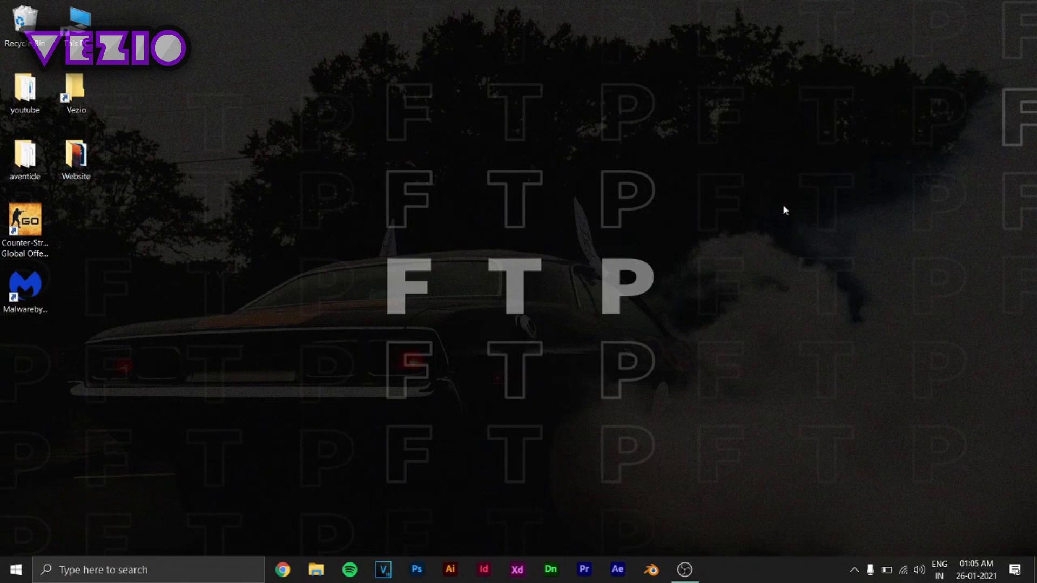
pyautogui.moveTo(786, 197)
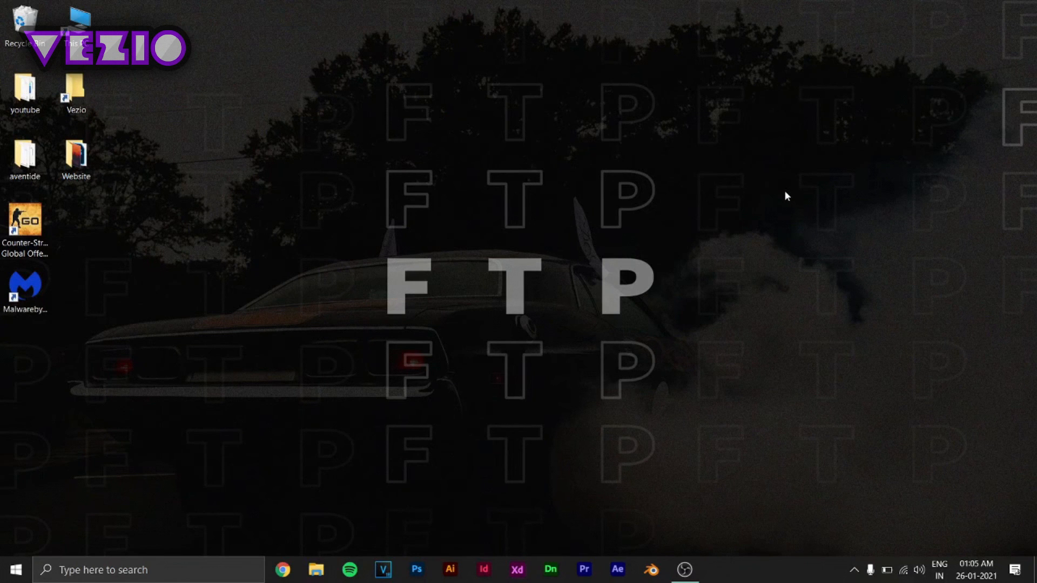